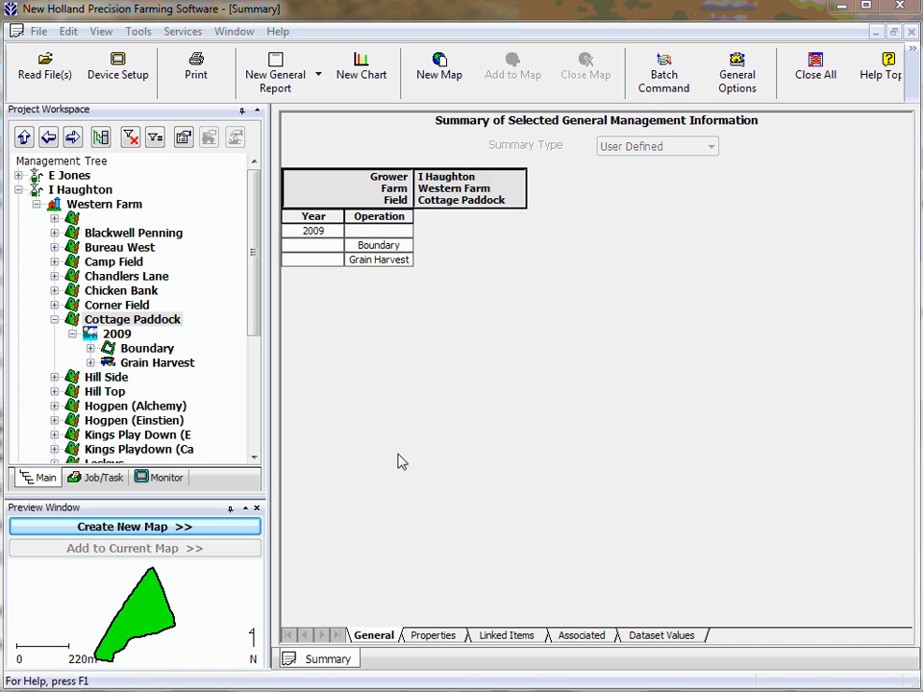
Review the Boundary and Grain Harvest dataset summaries for Cottage Paddock.
{"action": "left_click", "coordinate": [133, 319]}
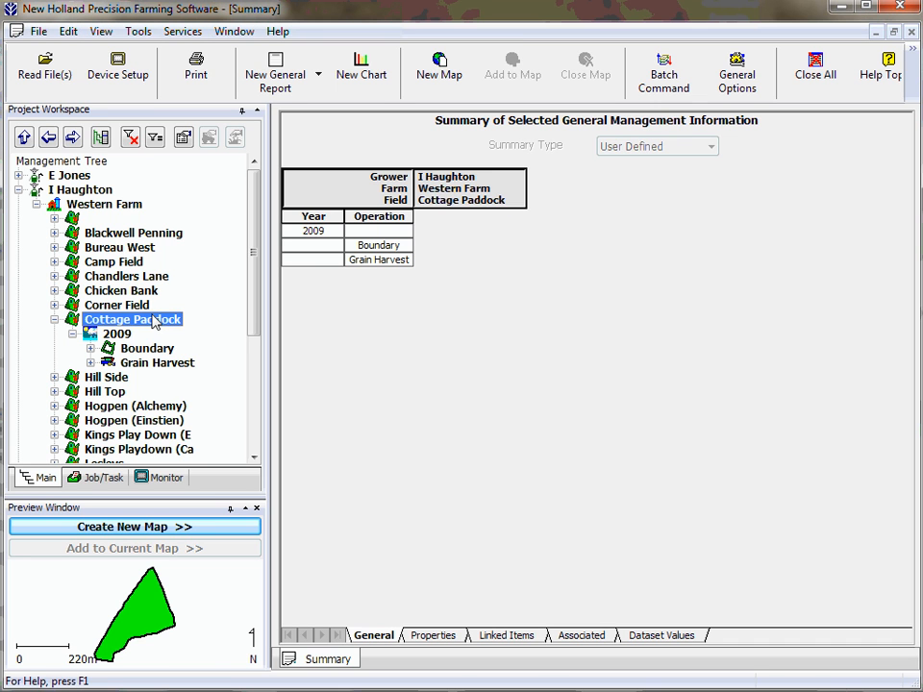
{"action": "left_click", "coordinate": [151, 348]}
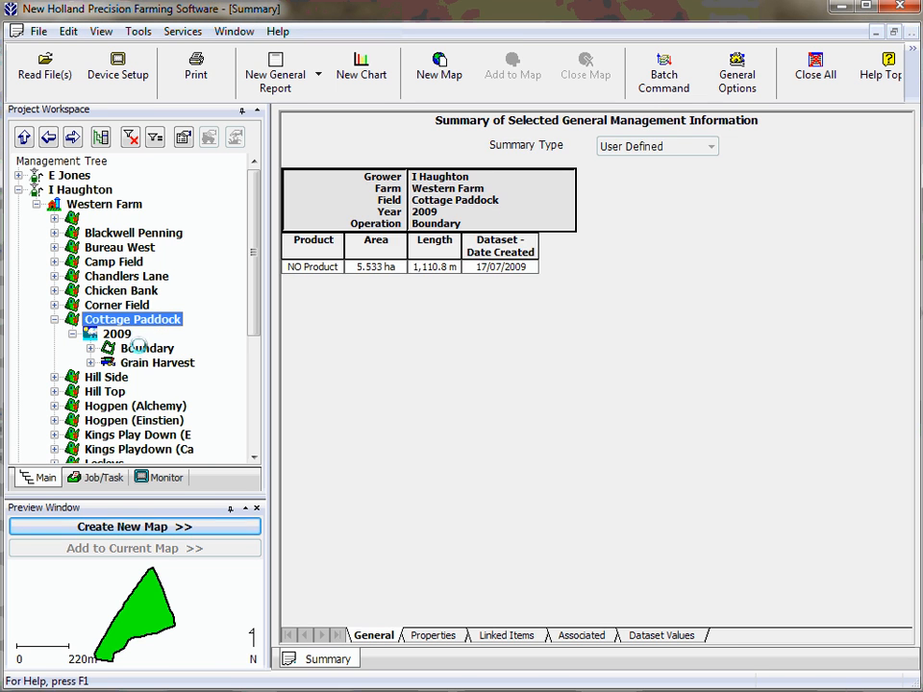
{"action": "left_click", "coordinate": [157, 363]}
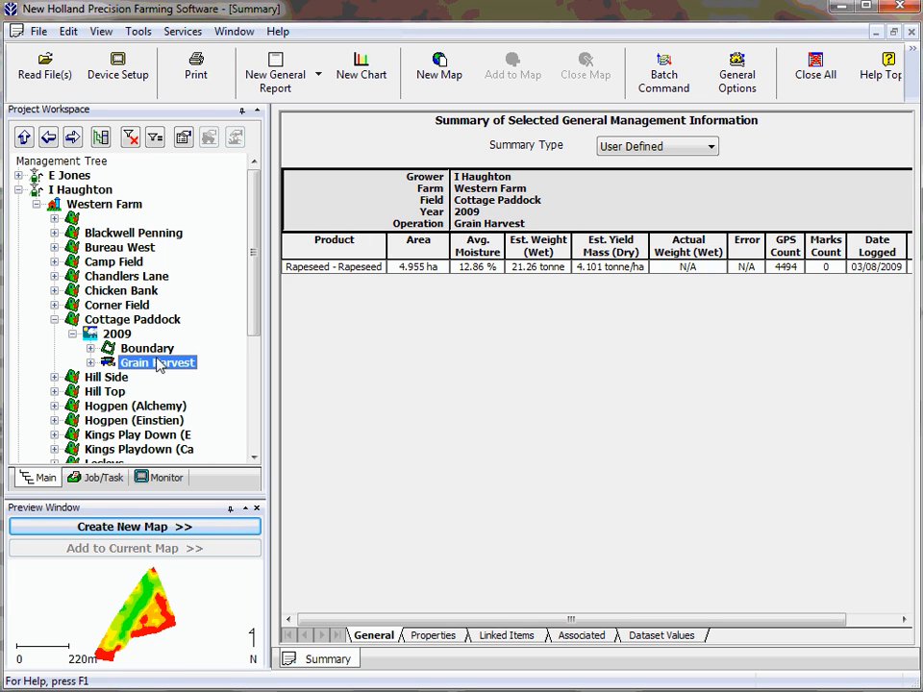
{"action": "left_click", "coordinate": [147, 347]}
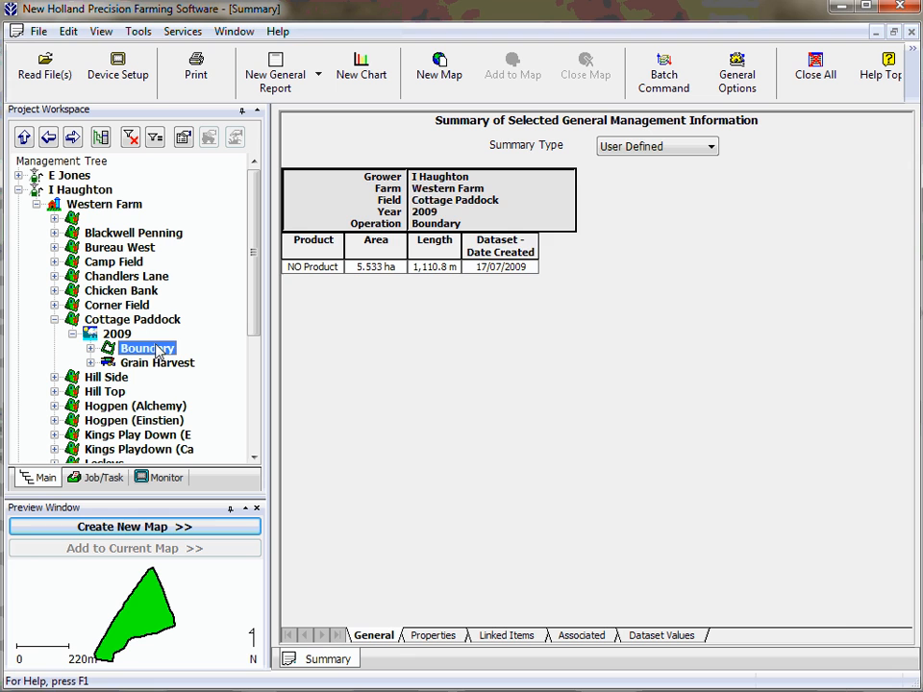
Create a new yield map from Cottage Paddock's 2009 Grain Harvest dataset.
{"action": "left_click", "coordinate": [156, 362]}
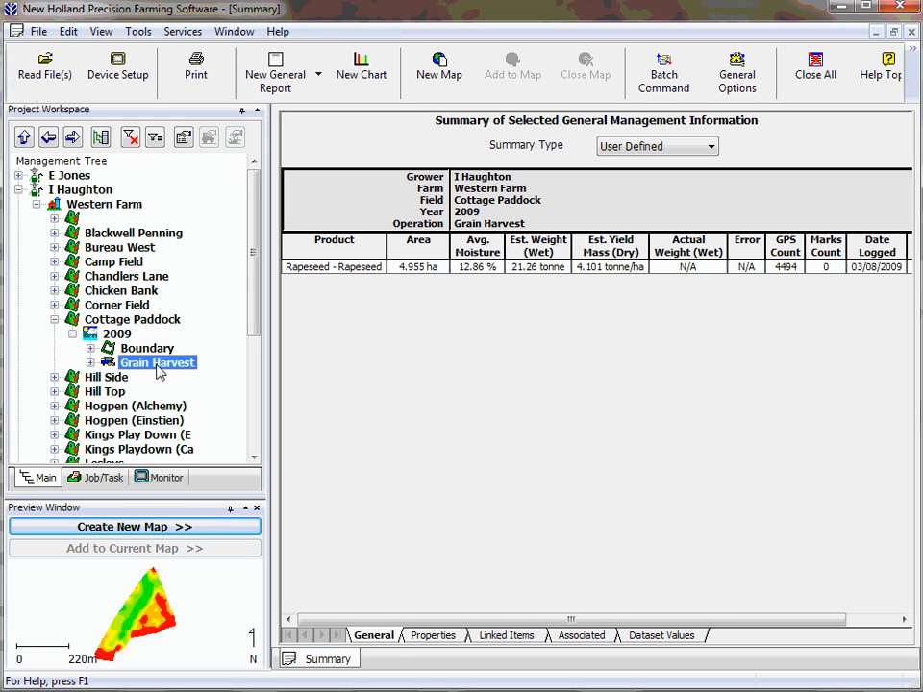
{"action": "mouse_move", "coordinate": [152, 393]}
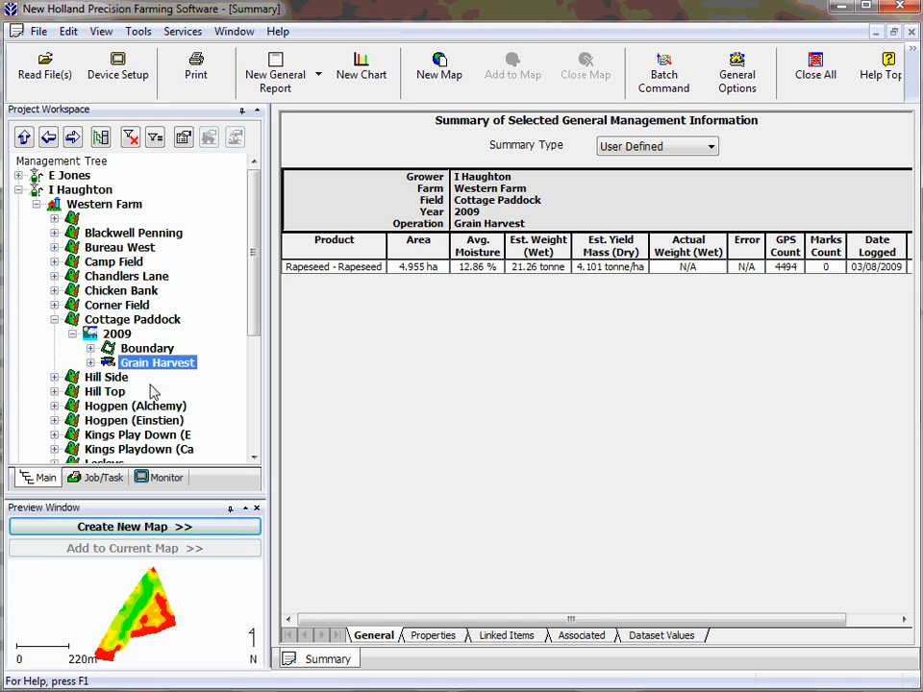
{"action": "left_click", "coordinate": [134, 527]}
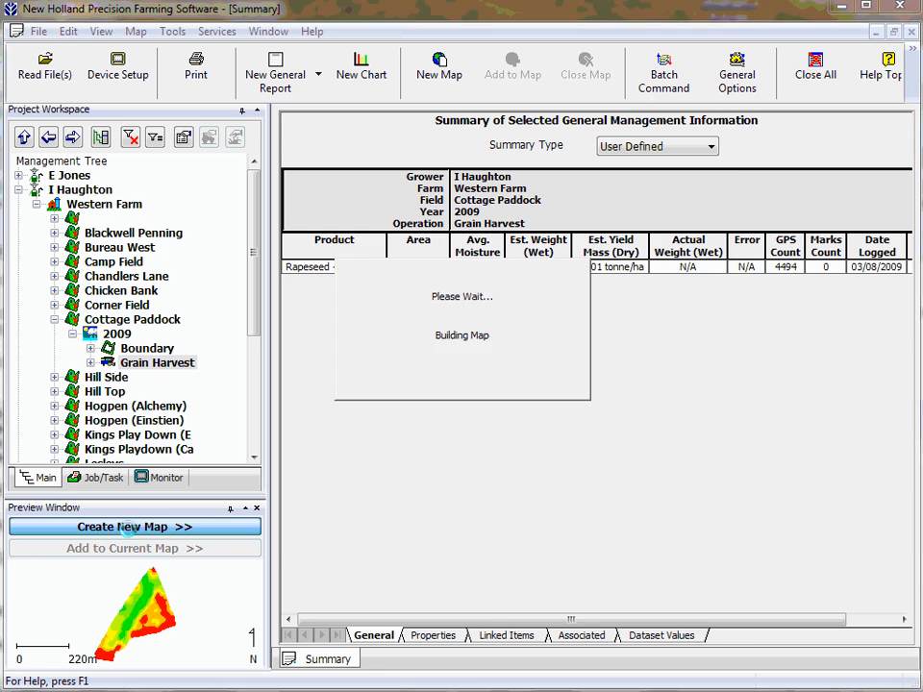
{"action": "left_click", "coordinate": [133, 527]}
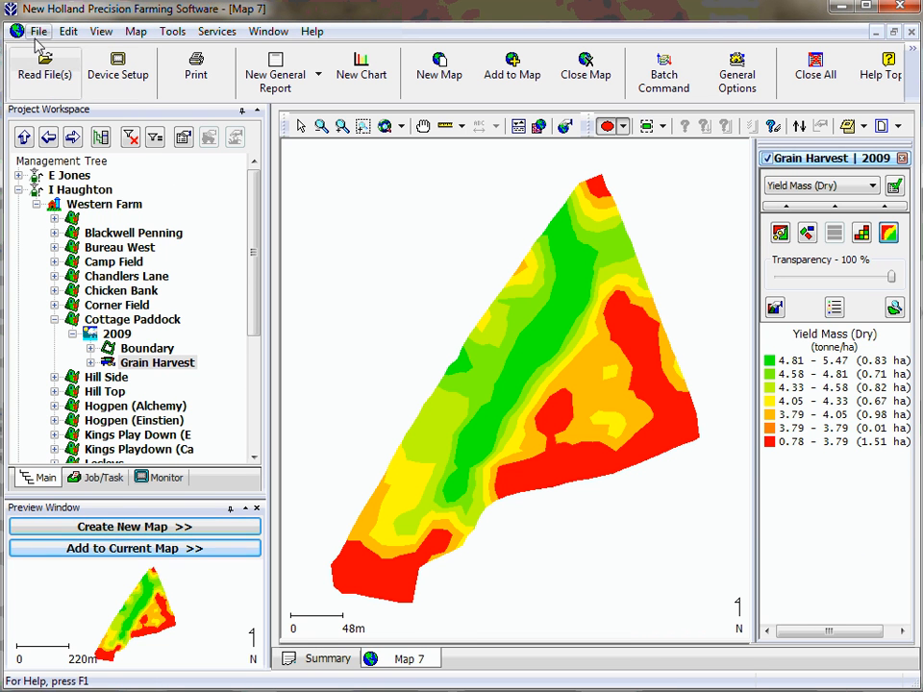
{"action": "left_click", "coordinate": [38, 31]}
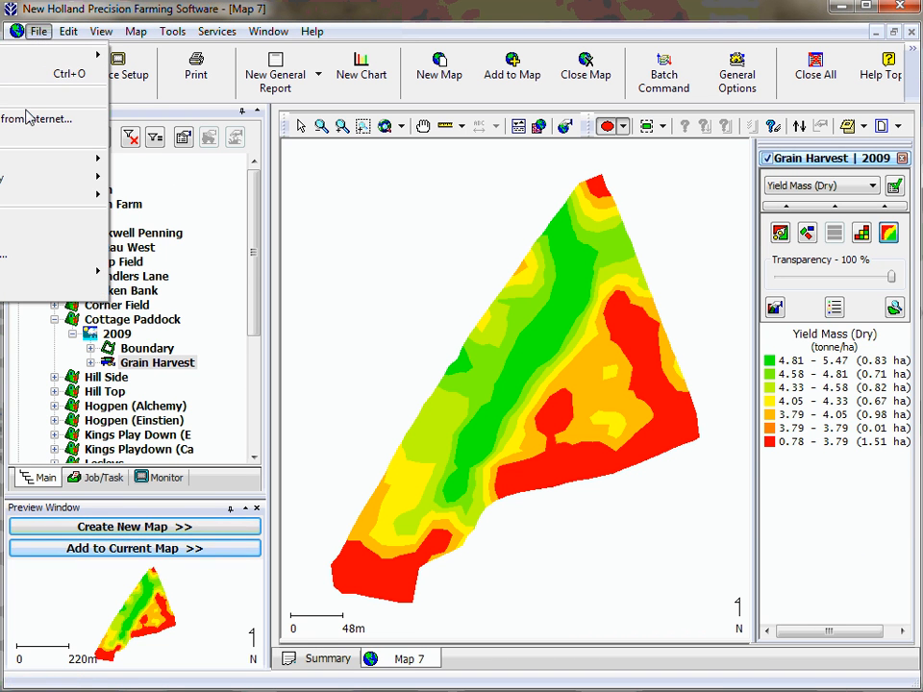
{"action": "mouse_move", "coordinate": [39, 119]}
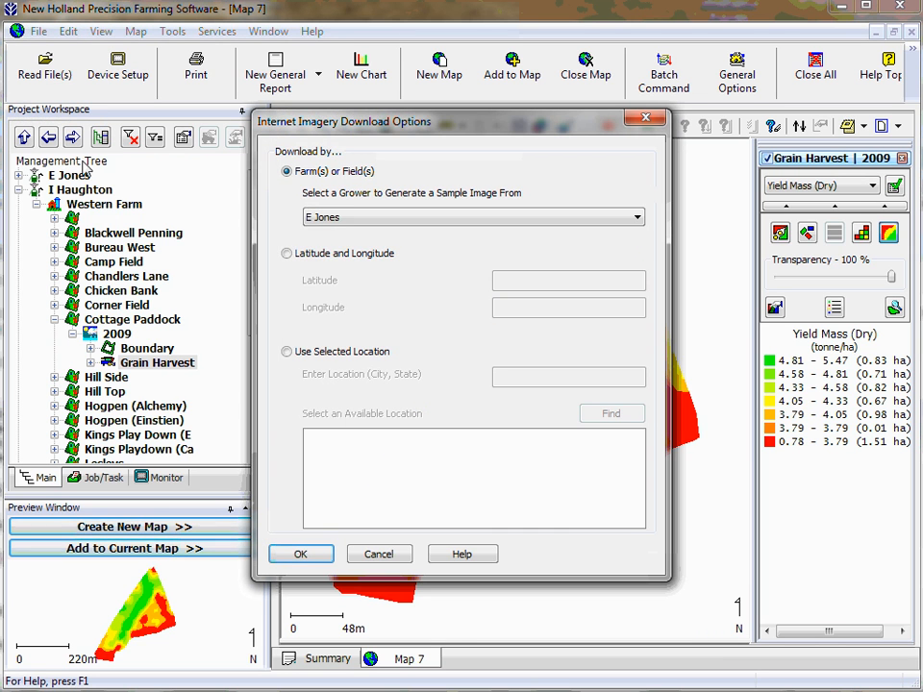
Request internet imagery for Western Farm's grower and accept the 0.186 m image source.
{"action": "left_click", "coordinate": [634, 217]}
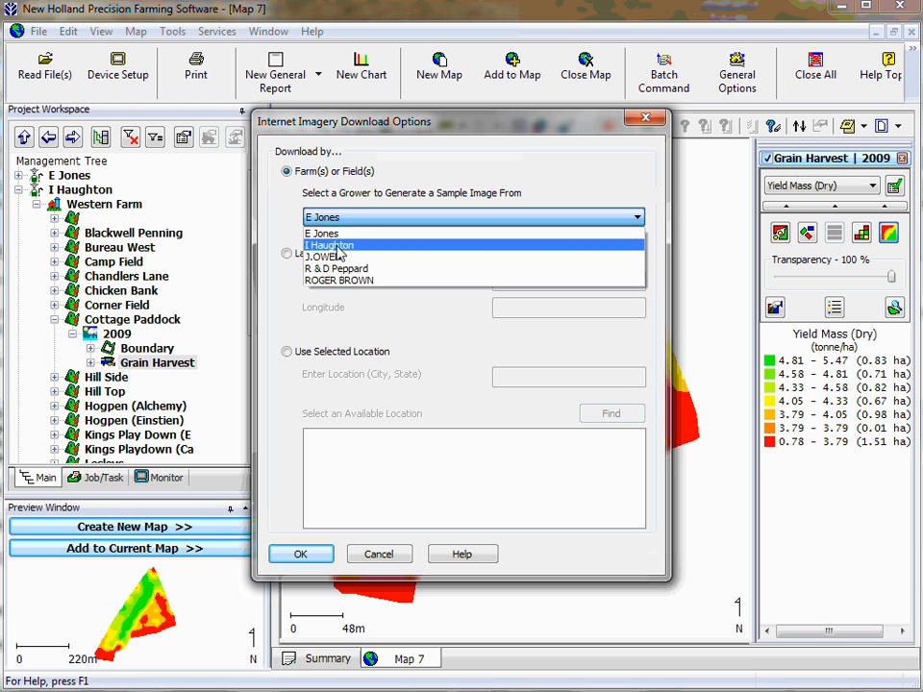
{"action": "left_click", "coordinate": [332, 245]}
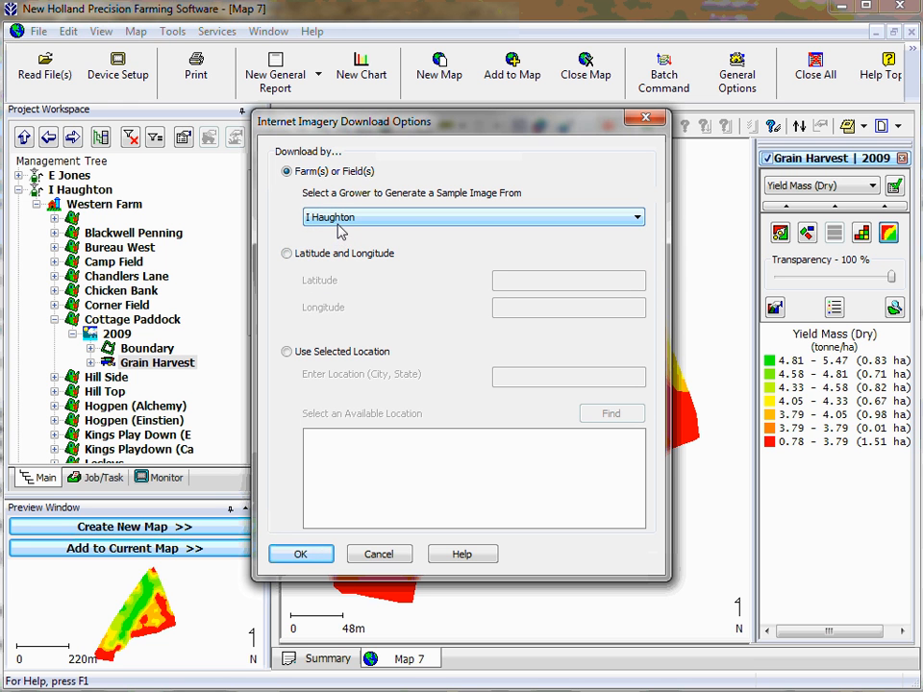
{"action": "left_click", "coordinate": [300, 553]}
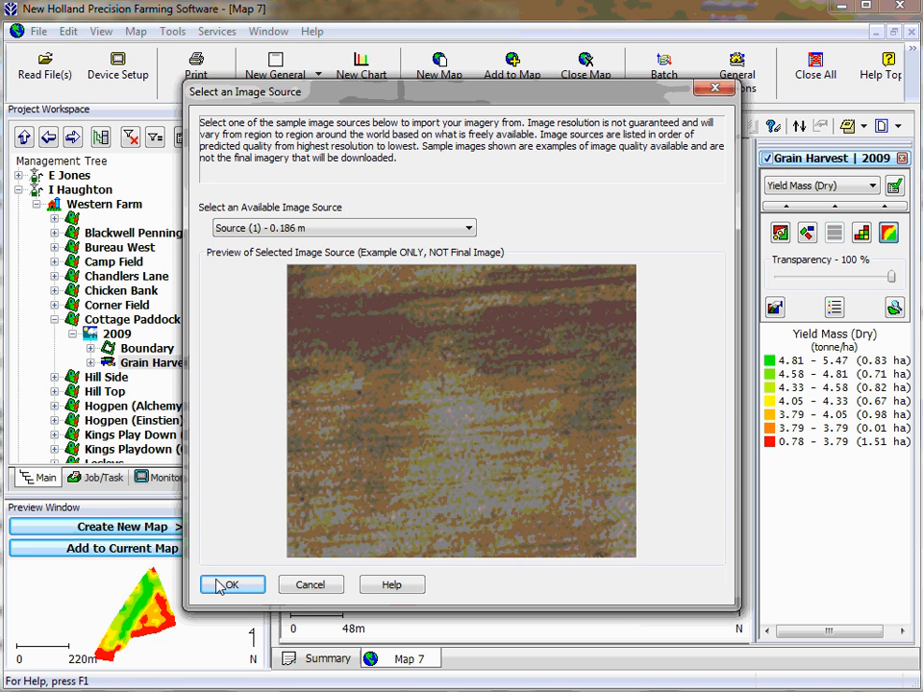
{"action": "left_click", "coordinate": [231, 585]}
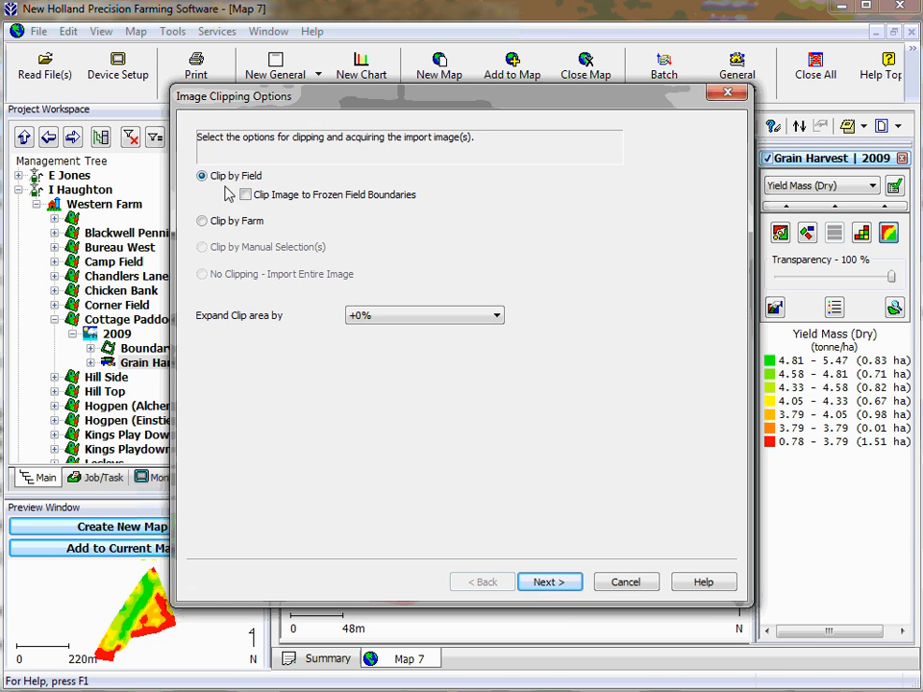
Clip imagery by field with the clip area expanded +10%, then continue.
{"action": "left_click", "coordinate": [201, 220]}
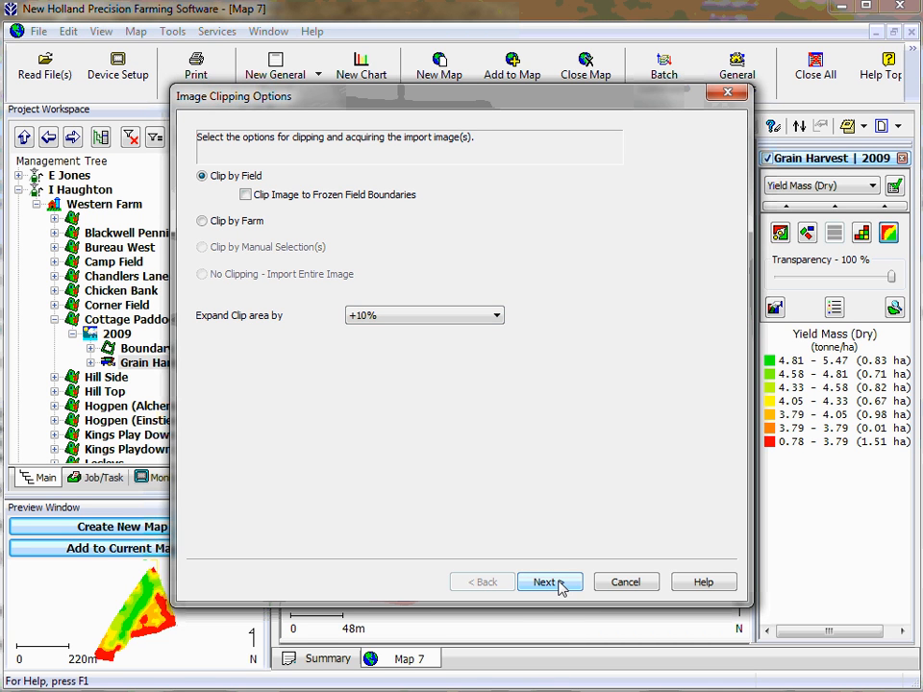
{"action": "left_click", "coordinate": [549, 582]}
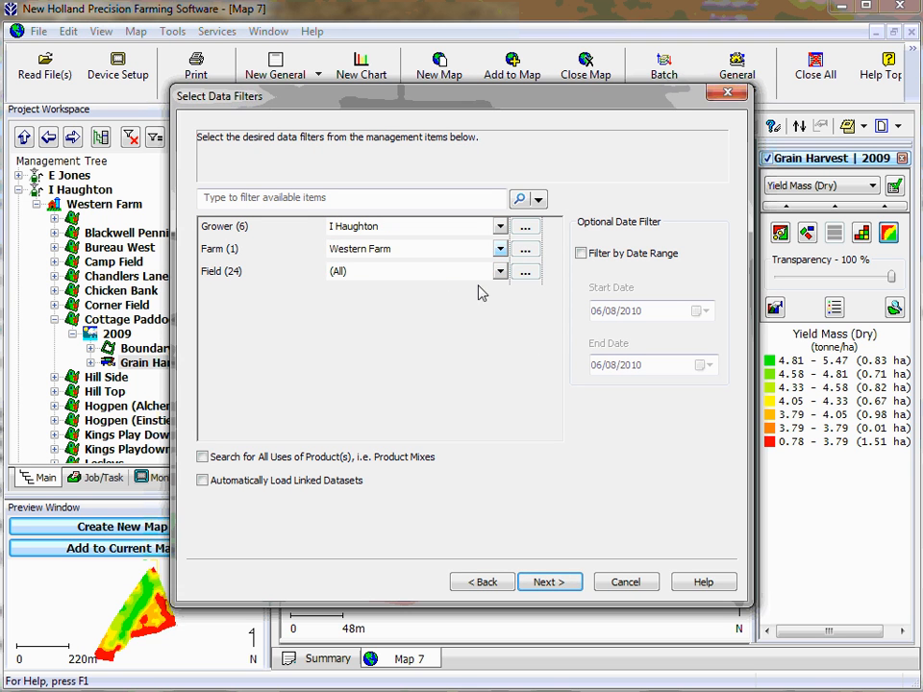
Filter imagery to Cottage Paddock and finish adding it to the management hierarchy.
{"action": "left_click", "coordinate": [499, 271]}
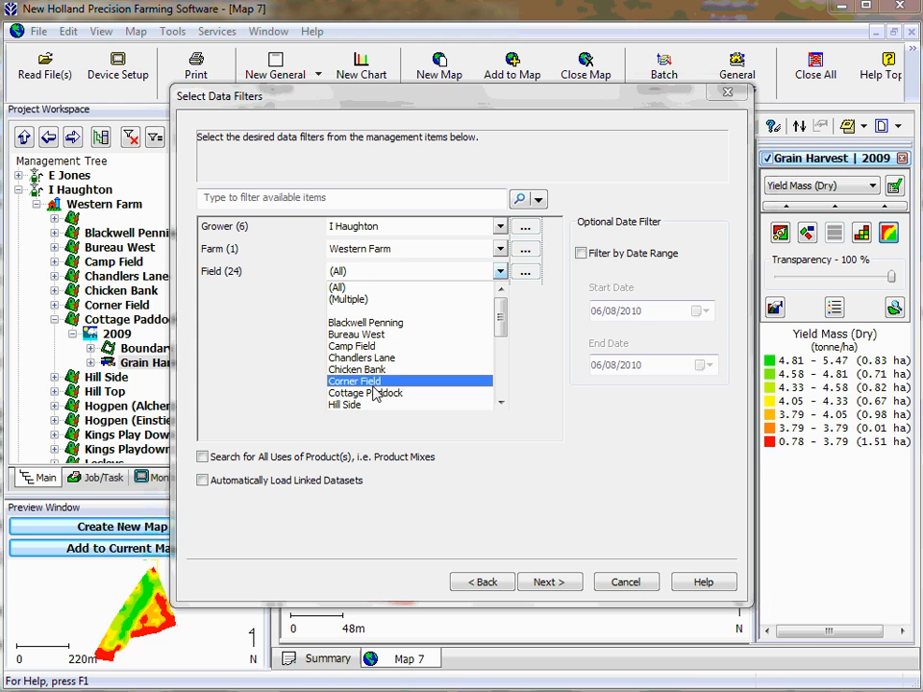
{"action": "left_click", "coordinate": [365, 392]}
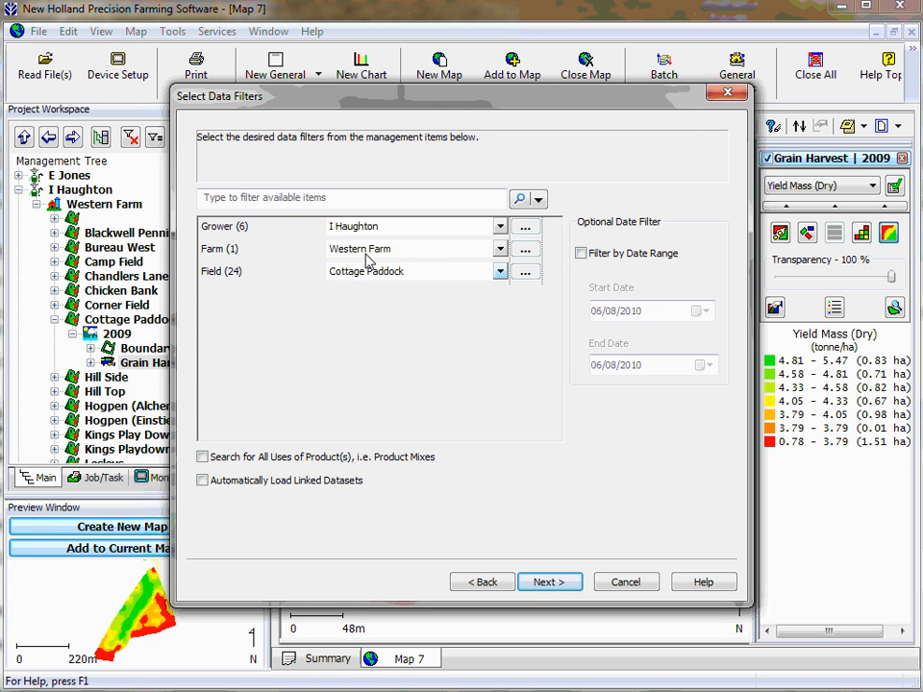
{"action": "left_click", "coordinate": [549, 582]}
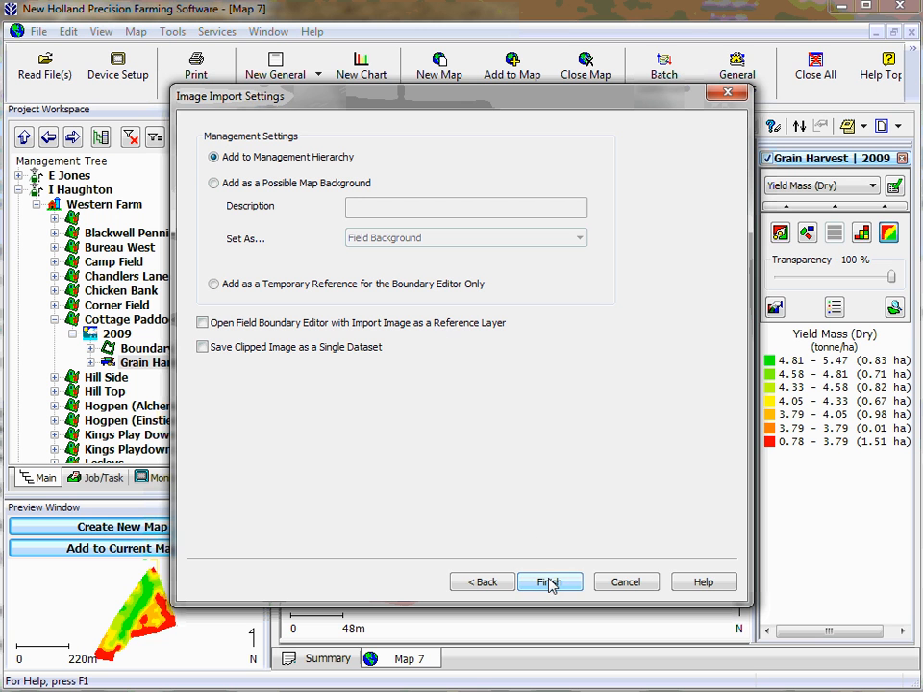
{"action": "left_click", "coordinate": [550, 582]}
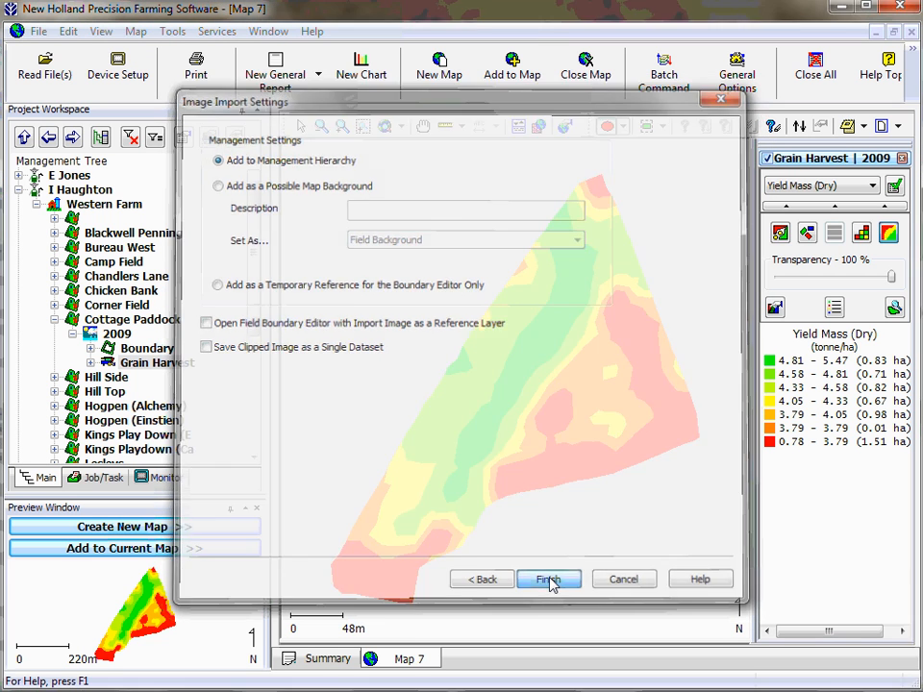
Set the image year to NO Year and start adding a new operational instance.
{"action": "left_click", "coordinate": [549, 579]}
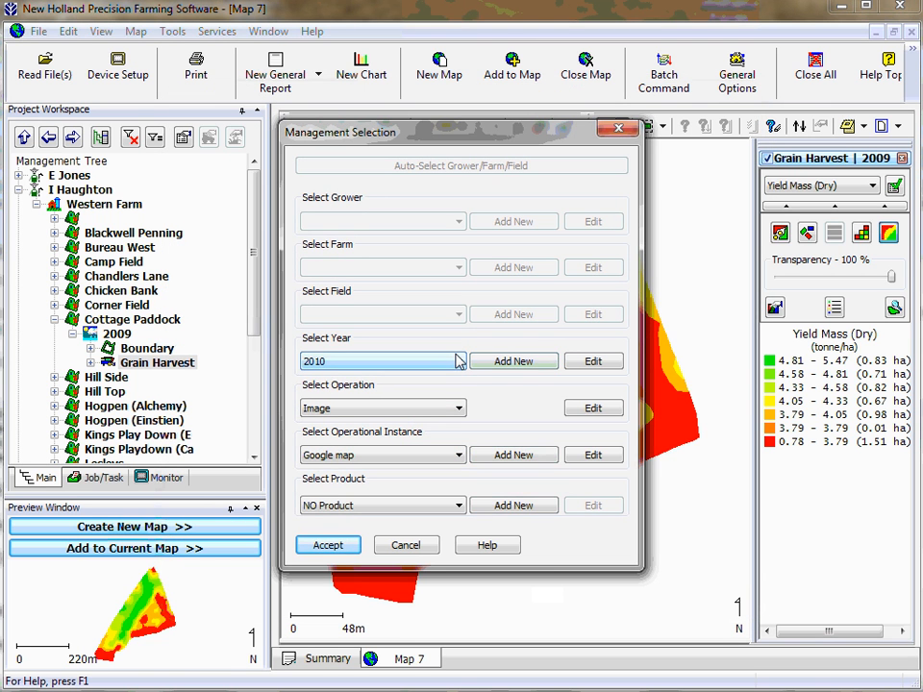
{"action": "left_click", "coordinate": [458, 361]}
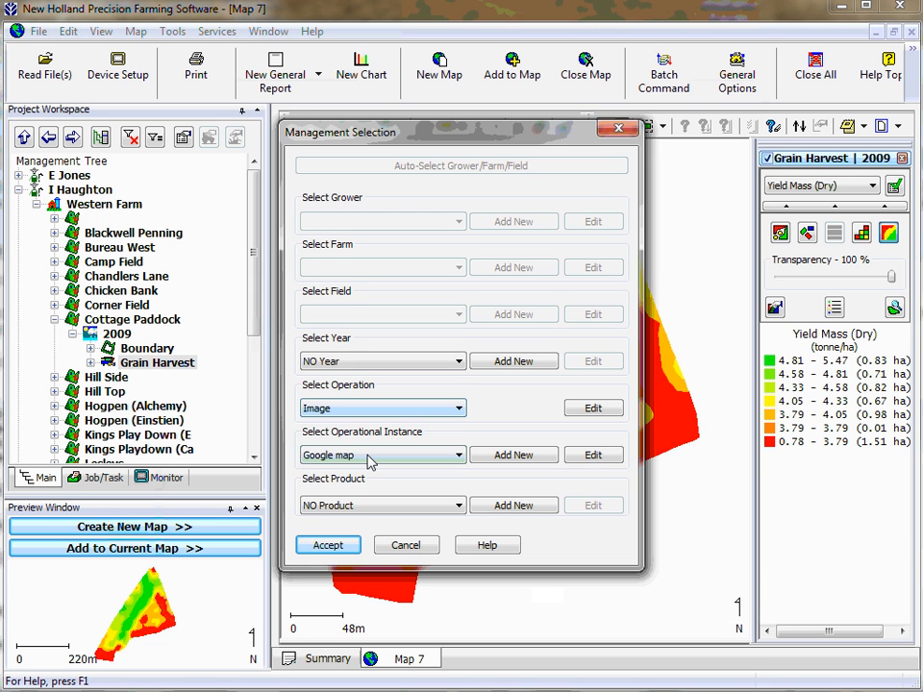
{"action": "left_click", "coordinate": [457, 455]}
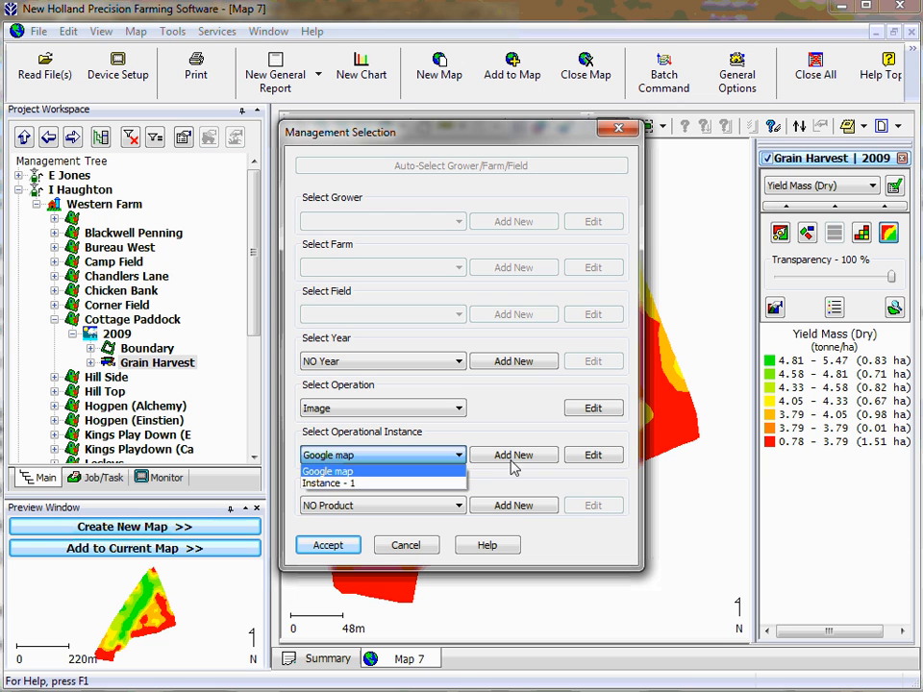
{"action": "mouse_move", "coordinate": [346, 483]}
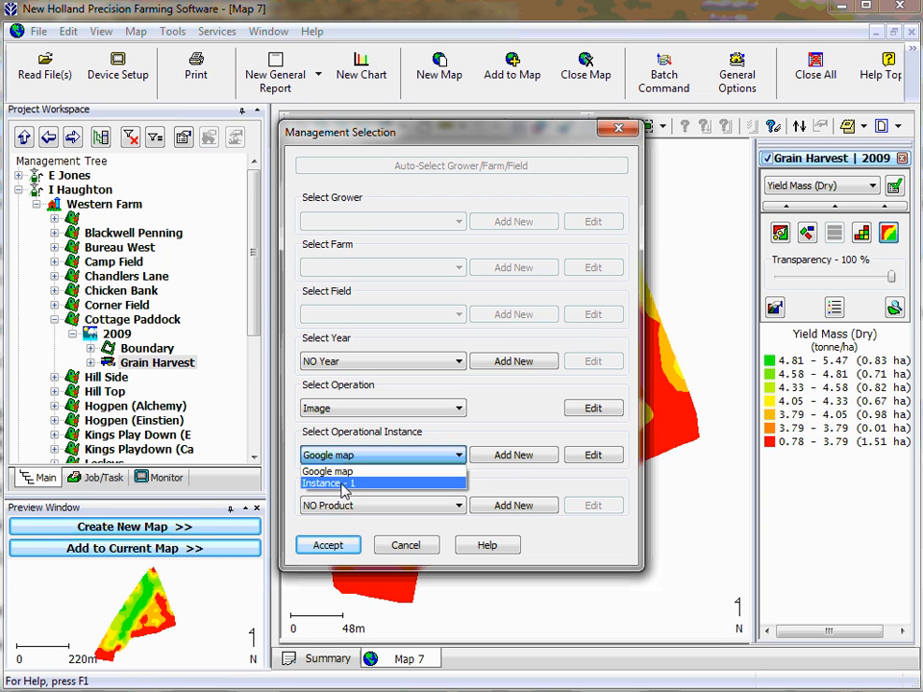
{"action": "mouse_move", "coordinate": [332, 470]}
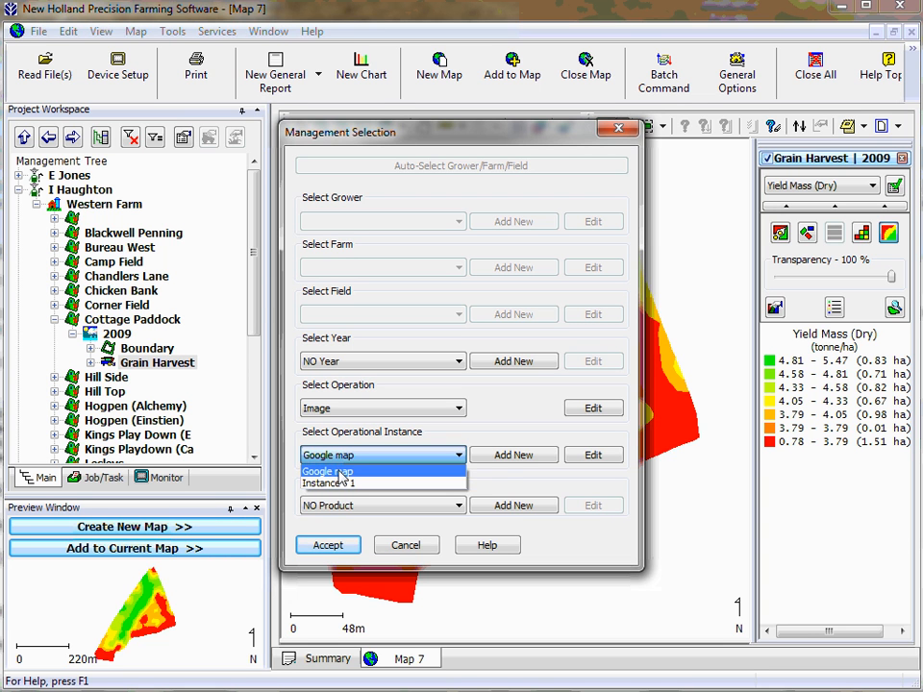
{"action": "left_click", "coordinate": [514, 455]}
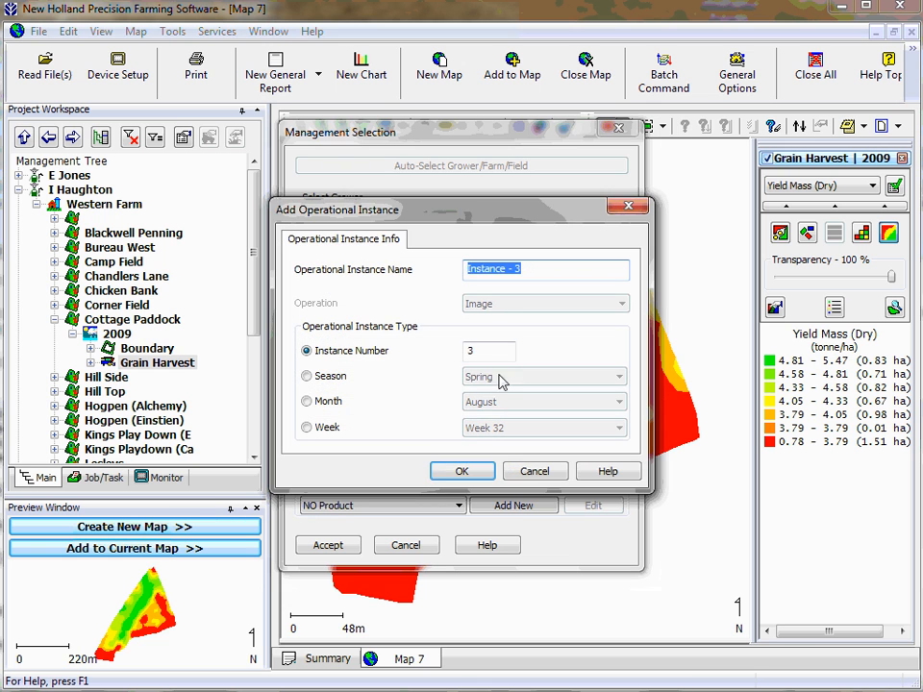
{"action": "mouse_move", "coordinate": [512, 310]}
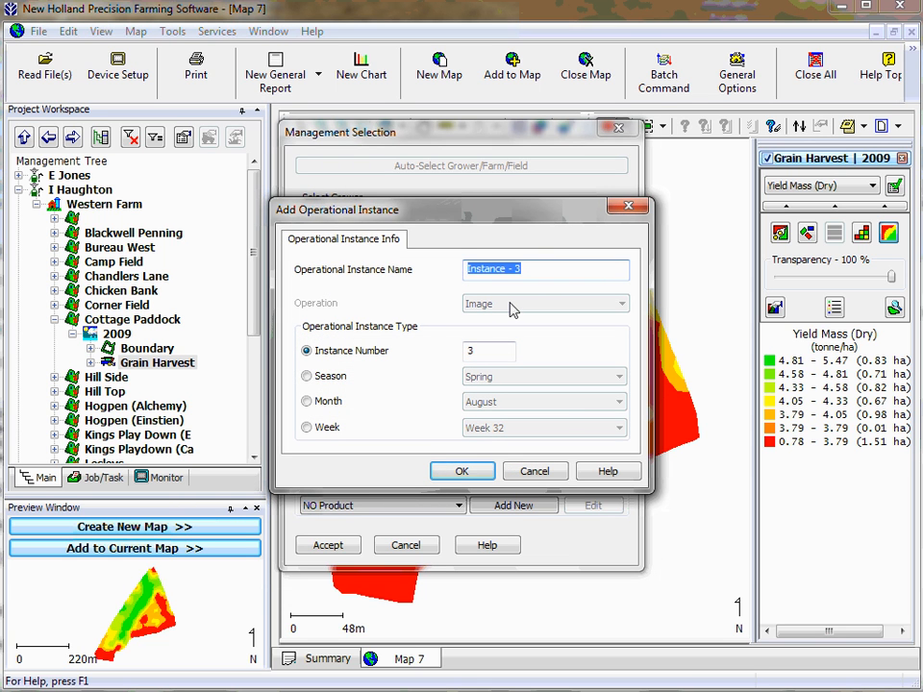
Name the new Image instance 'Google map1' and accept the management selection.
{"action": "type", "text": "Goog"}
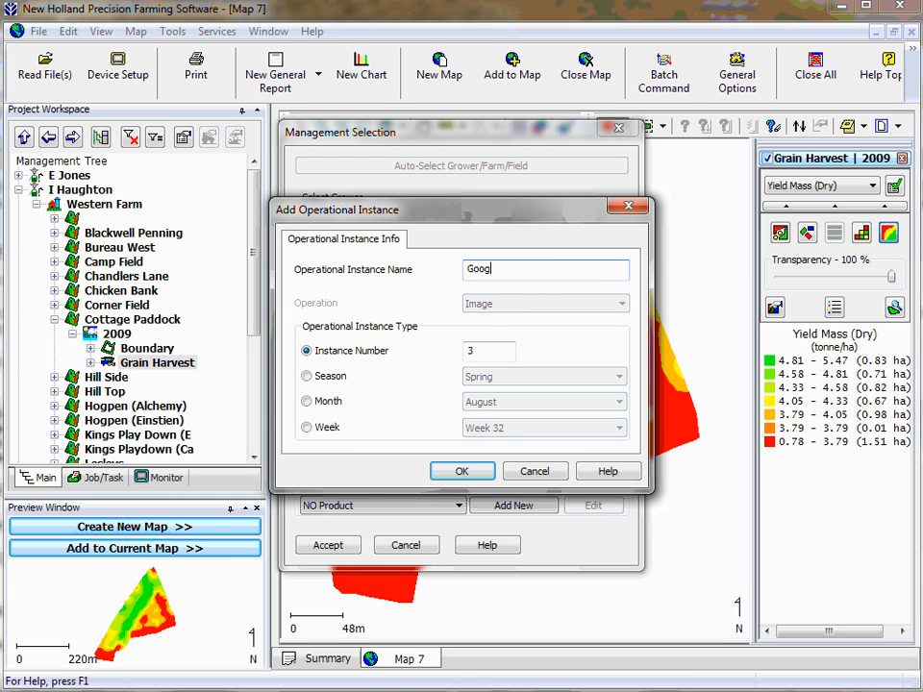
{"action": "type", "text": "le map"}
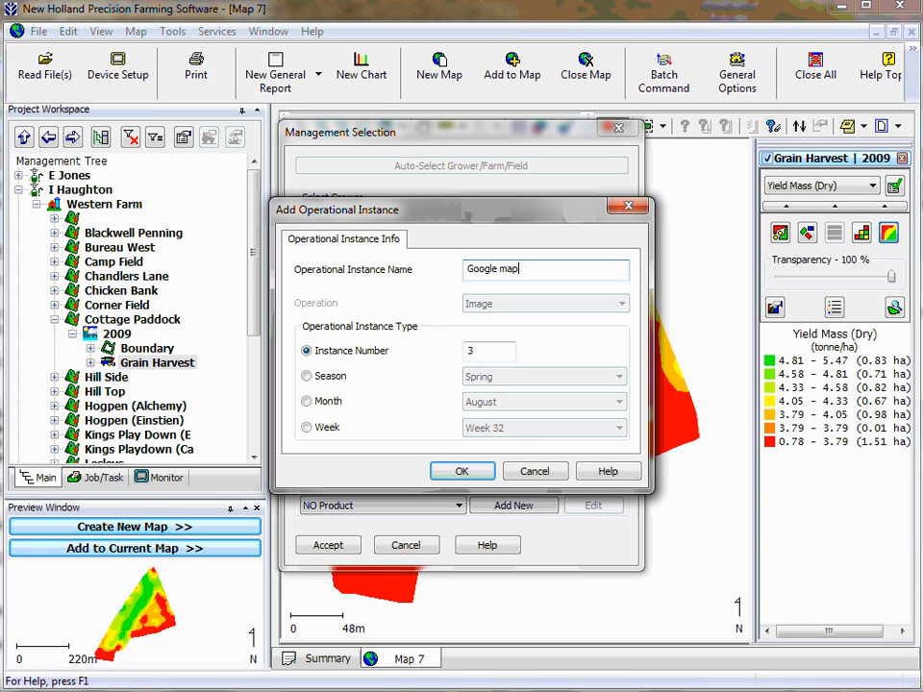
{"action": "type", "text": "1"}
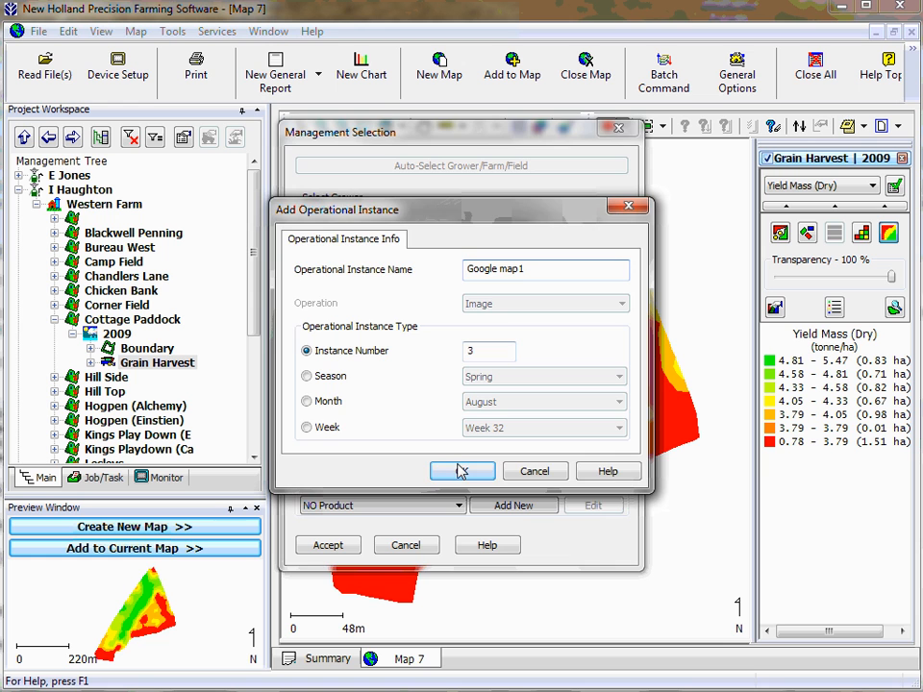
{"action": "left_click", "coordinate": [461, 471]}
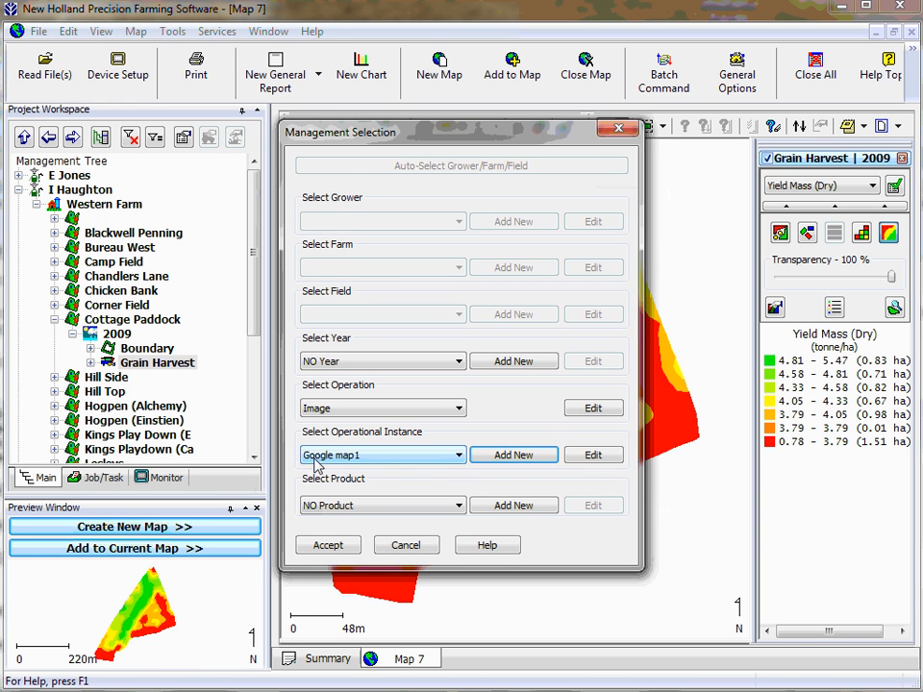
{"action": "mouse_move", "coordinate": [373, 474]}
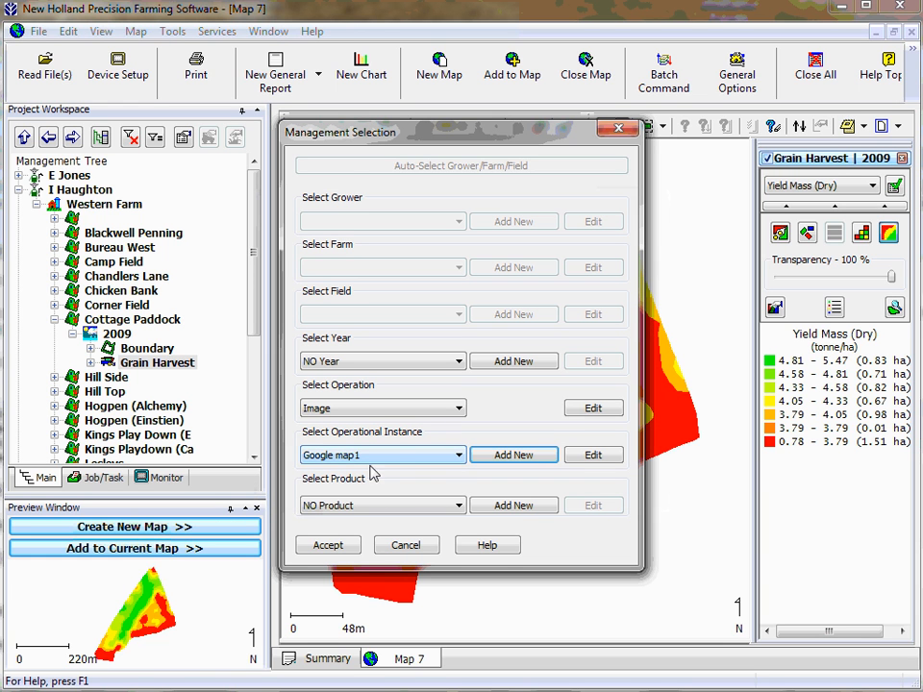
{"action": "mouse_move", "coordinate": [394, 478]}
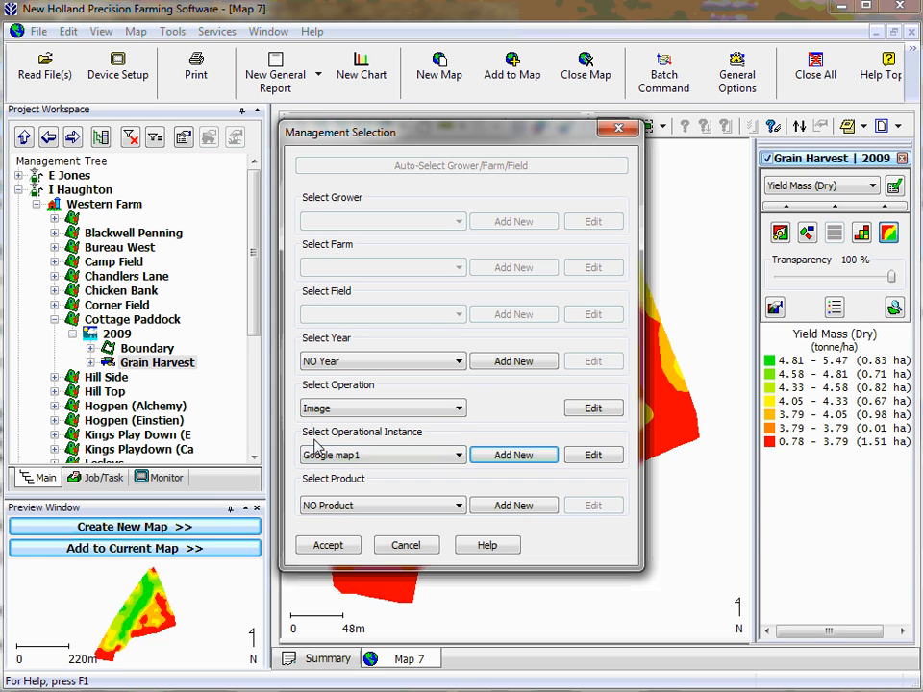
{"action": "left_click", "coordinate": [328, 545]}
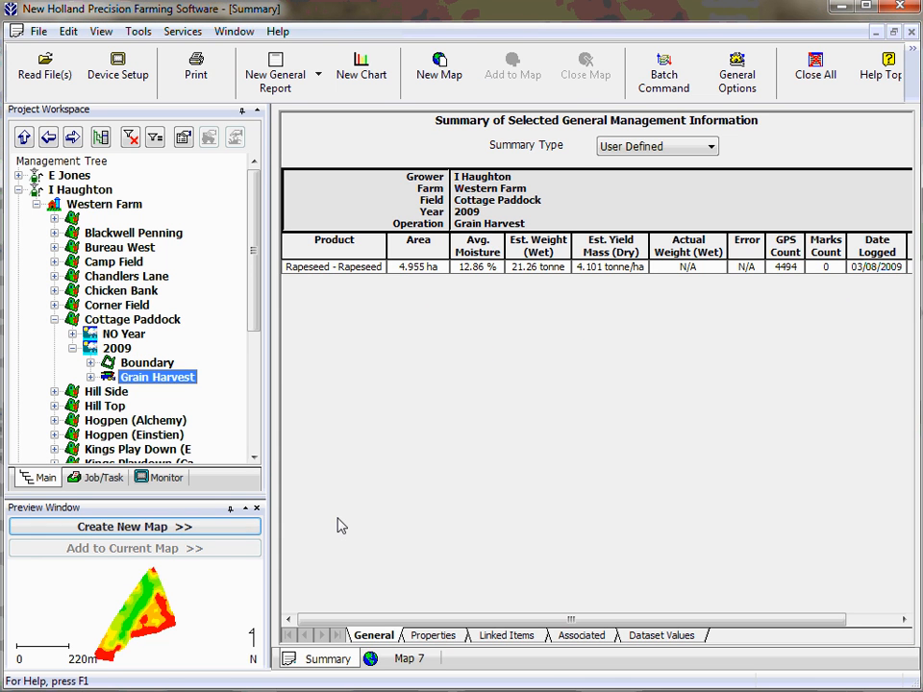
{"action": "mouse_move", "coordinate": [189, 348]}
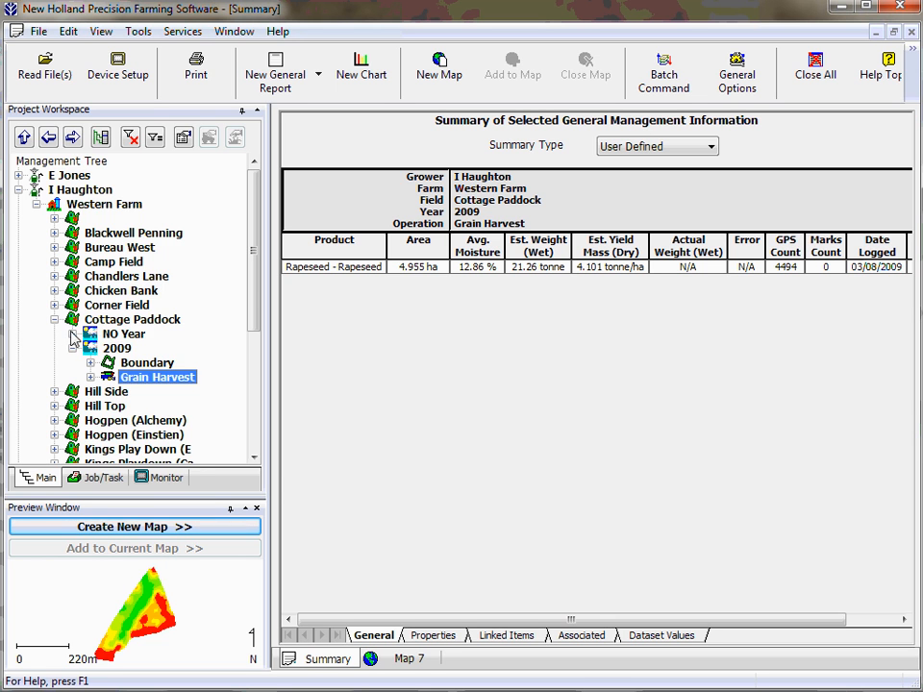
Expand Cottage Paddock's NO Year entry and open Google map1 as a new map.
{"action": "left_click", "coordinate": [75, 333]}
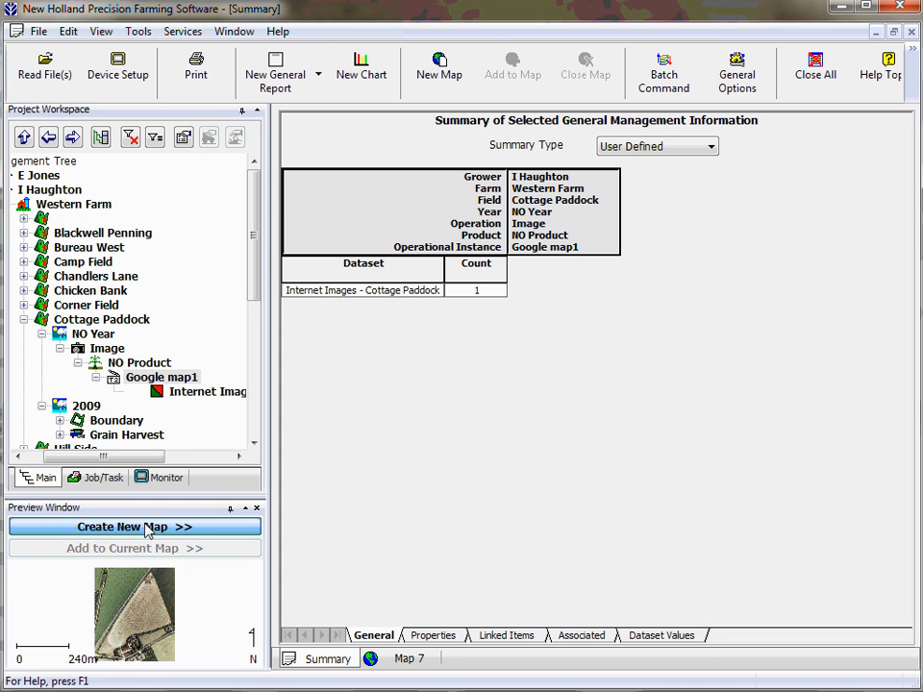
{"action": "left_click", "coordinate": [135, 527]}
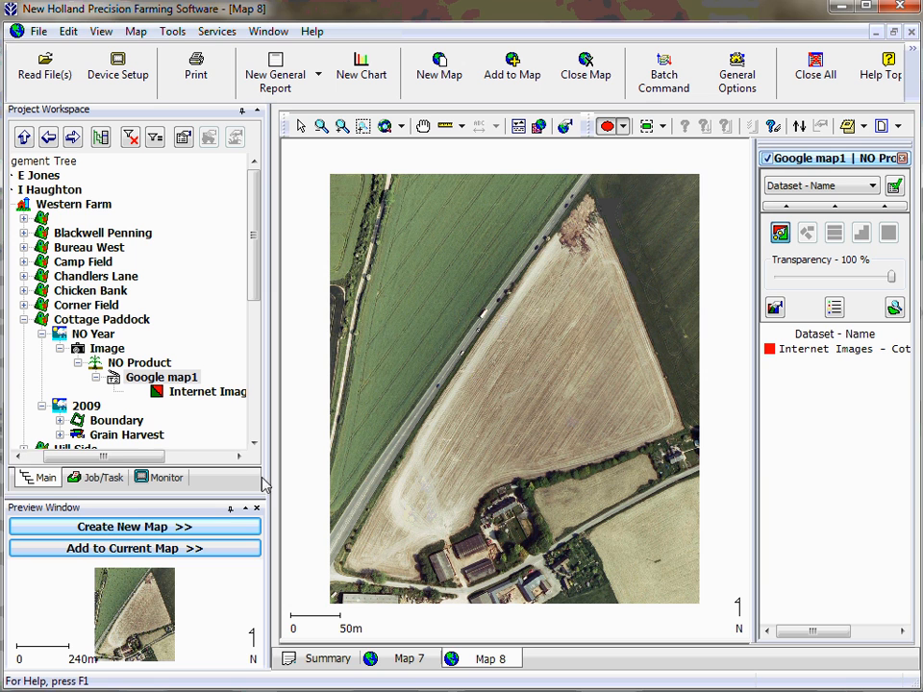
Select the 2009 Grain Harvest dataset in the Management Tree.
{"action": "left_click", "coordinate": [84, 434]}
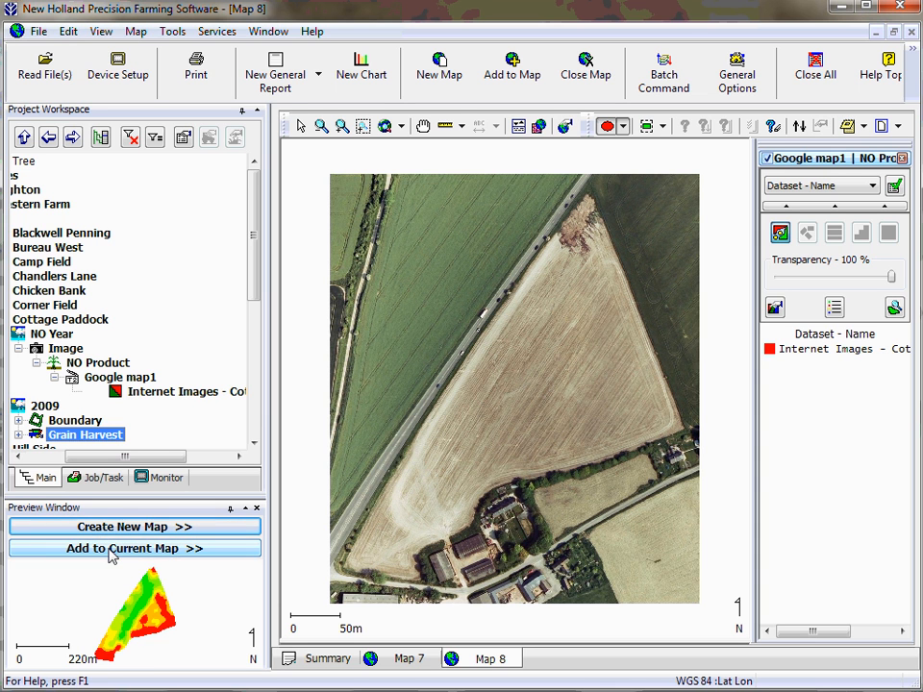
Add the 2009 yield layer to the image map at 89% transparency, then select Boundary.
{"action": "left_click", "coordinate": [134, 548]}
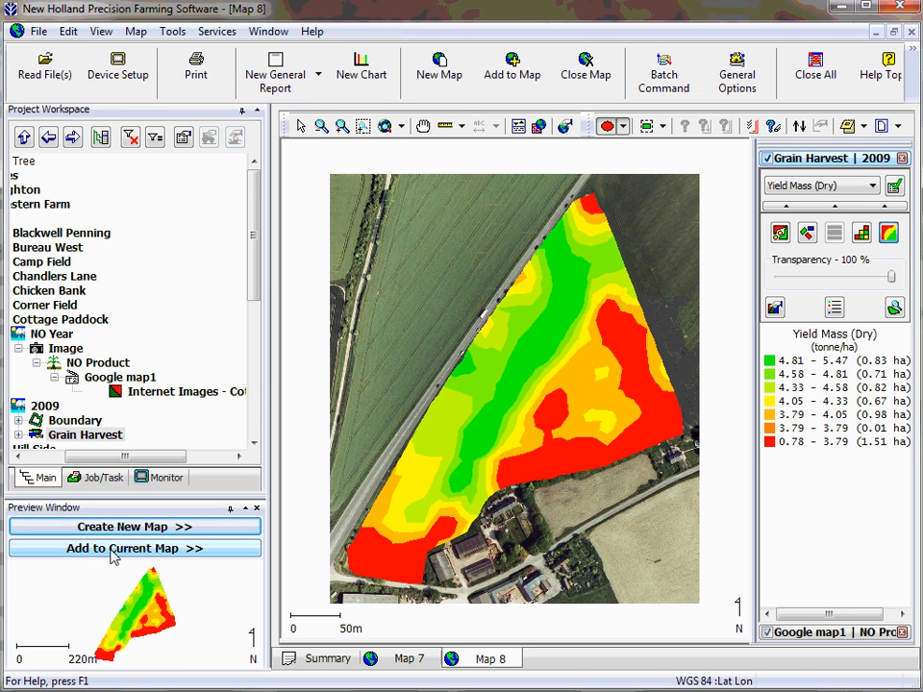
{"action": "mouse_move", "coordinate": [493, 309]}
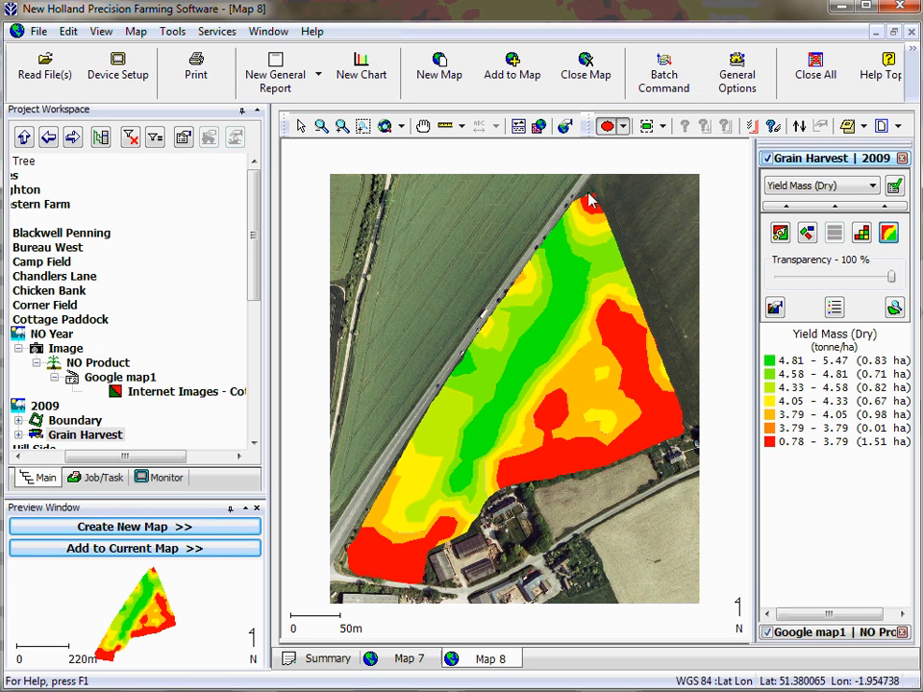
{"action": "mouse_move", "coordinate": [868, 305]}
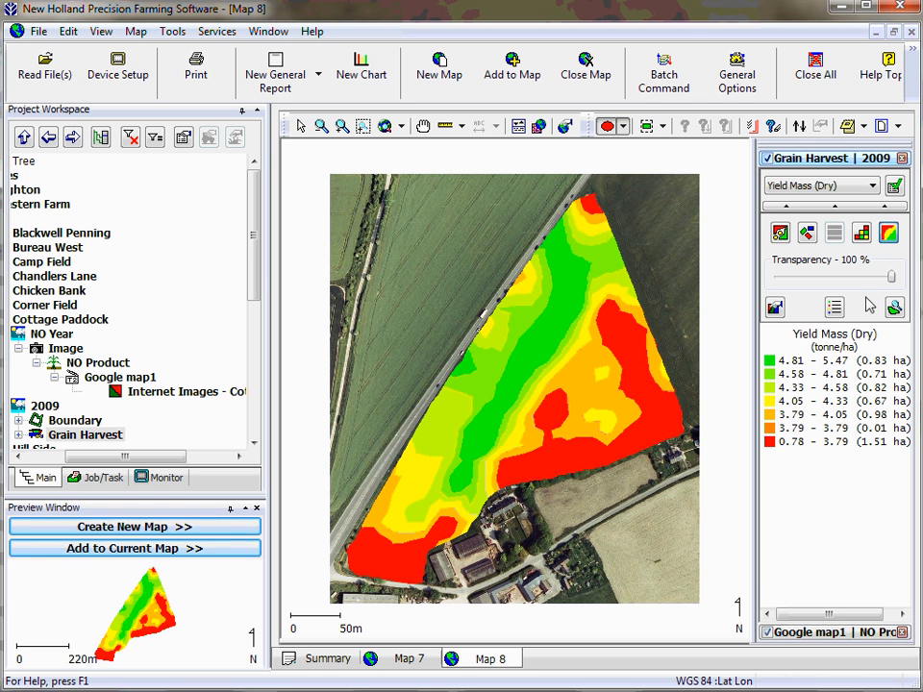
{"action": "mouse_move", "coordinate": [894, 280]}
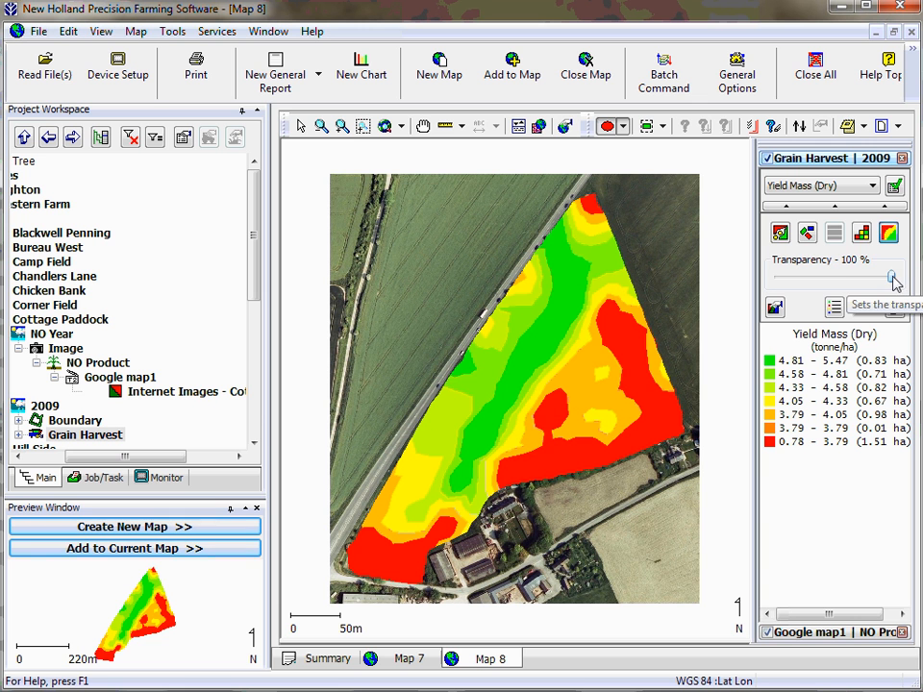
{"action": "left_click_drag", "start_coordinate": [875, 276], "coordinate": [847, 277]}
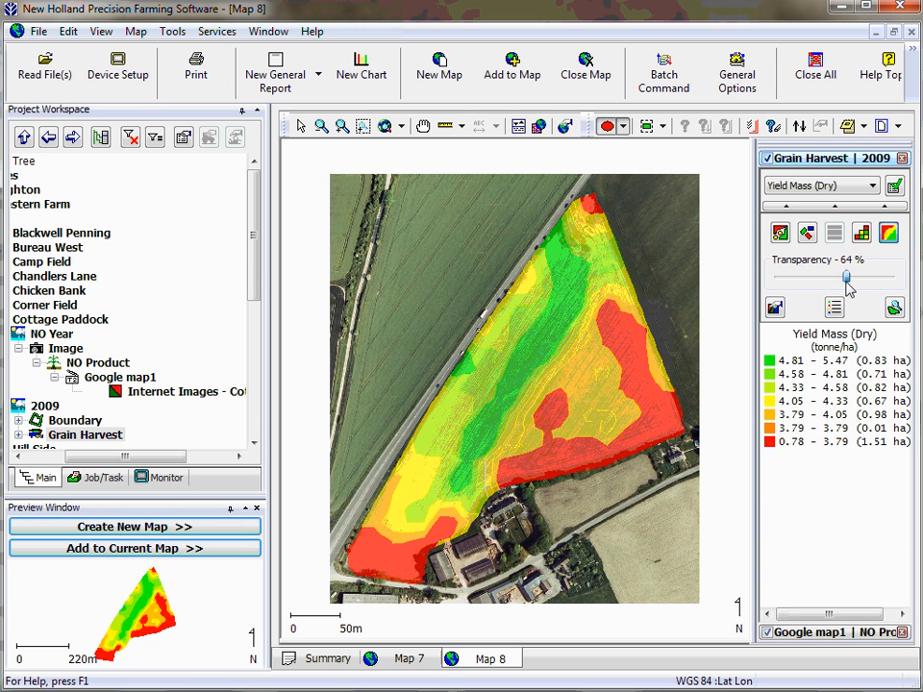
{"action": "left_click_drag", "start_coordinate": [846, 277], "coordinate": [784, 277]}
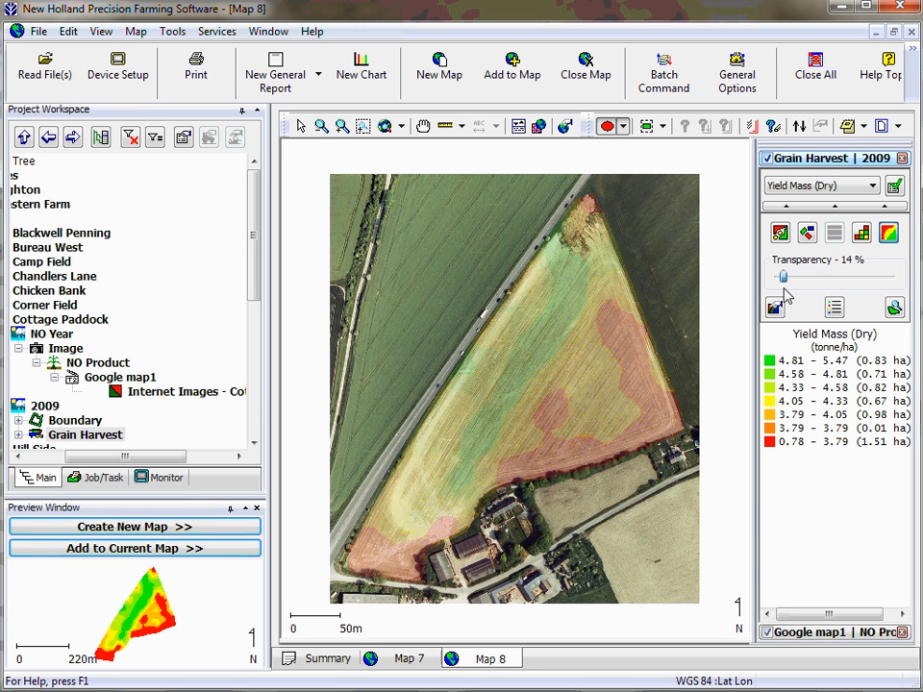
{"action": "left_click_drag", "start_coordinate": [783, 277], "coordinate": [835, 277]}
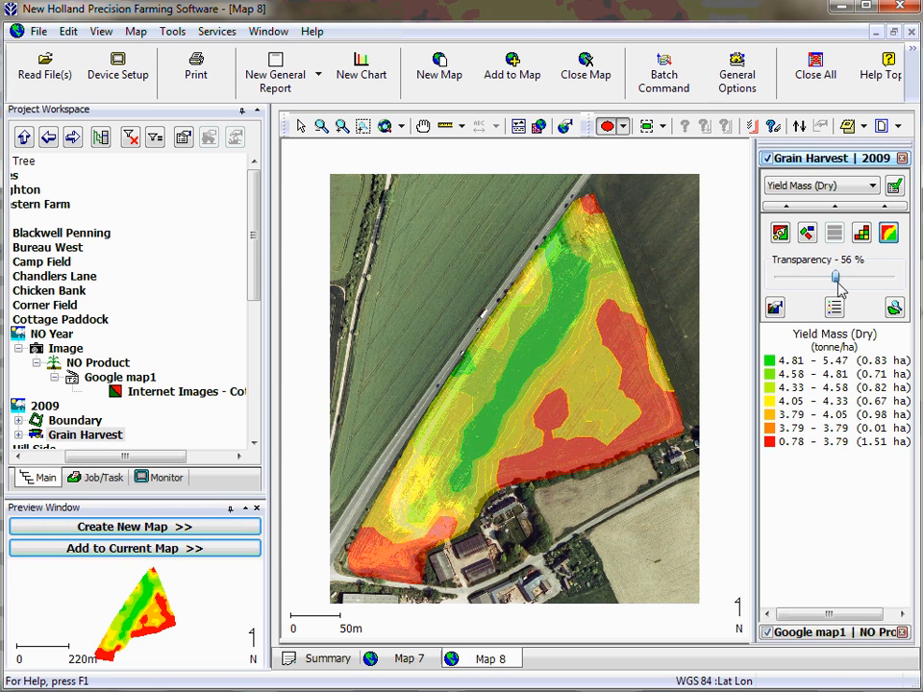
{"action": "left_click_drag", "start_coordinate": [835, 277], "coordinate": [883, 277]}
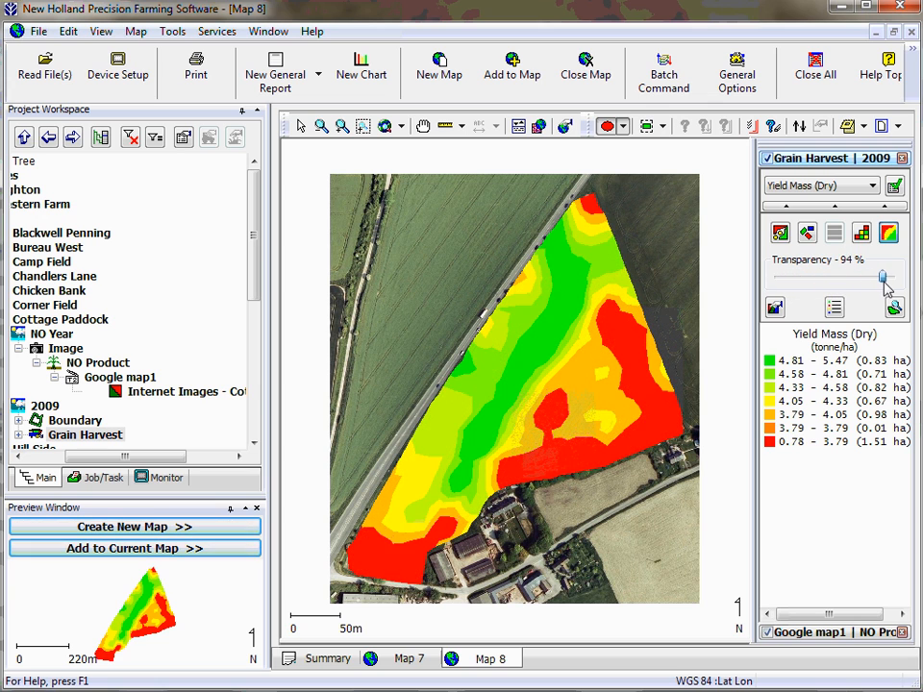
{"action": "left_click_drag", "start_coordinate": [882, 277], "coordinate": [829, 277]}
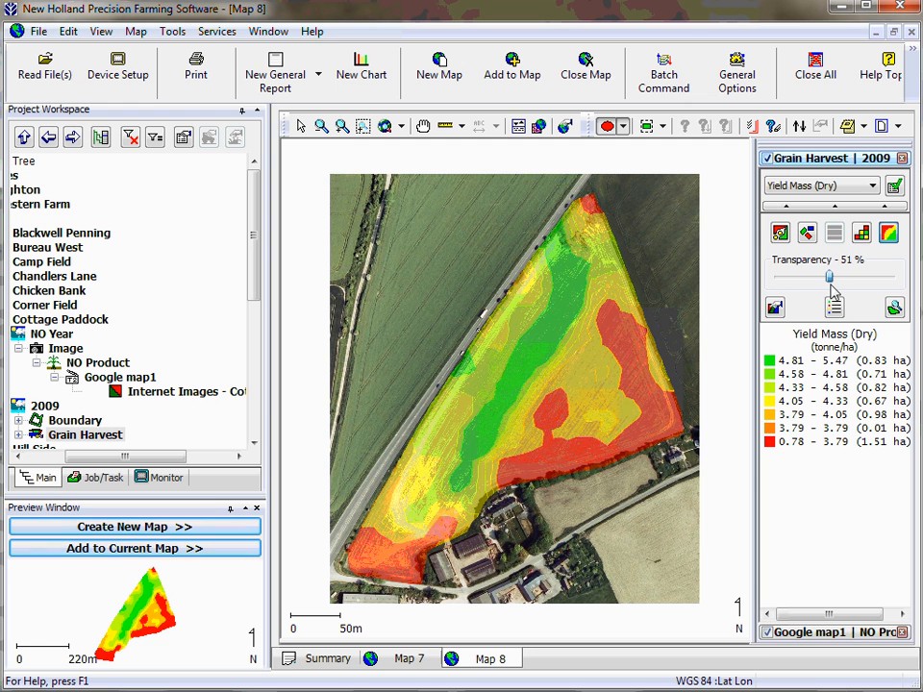
{"action": "left_click_drag", "start_coordinate": [830, 277], "coordinate": [835, 277]}
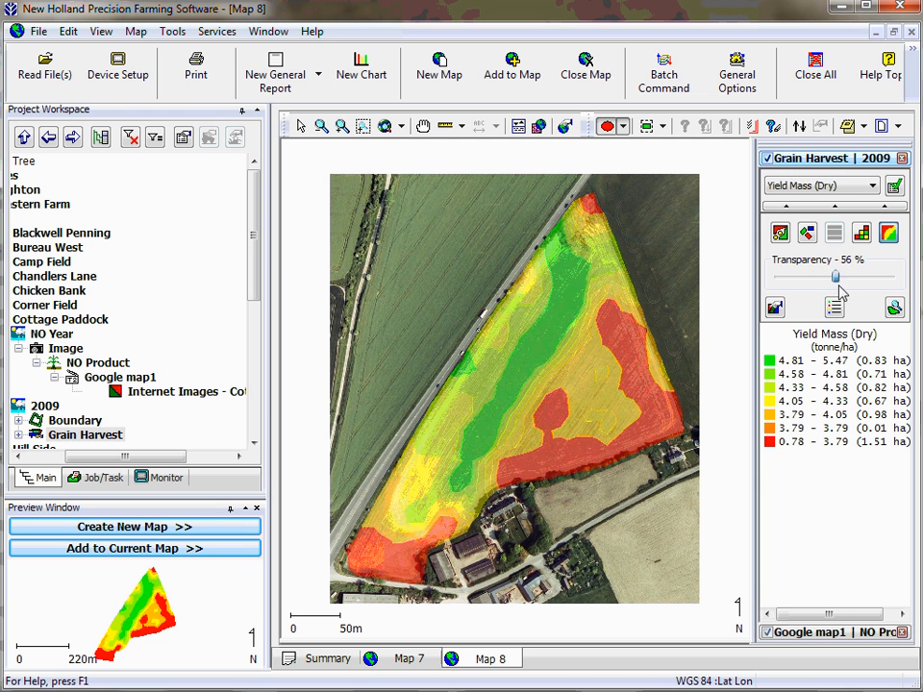
{"action": "left_click_drag", "start_coordinate": [835, 277], "coordinate": [877, 277]}
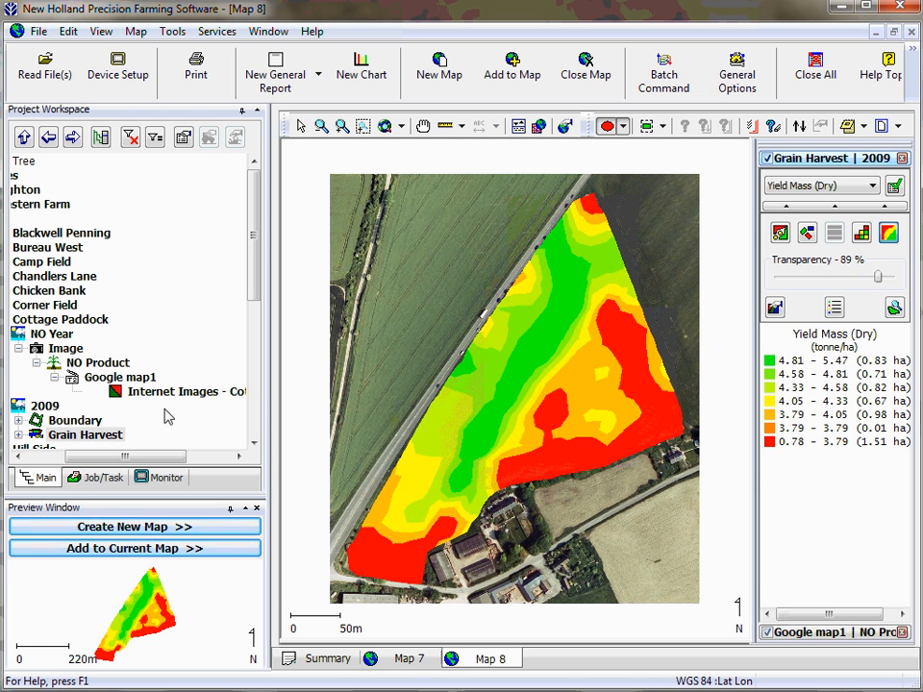
{"action": "left_click", "coordinate": [75, 420]}
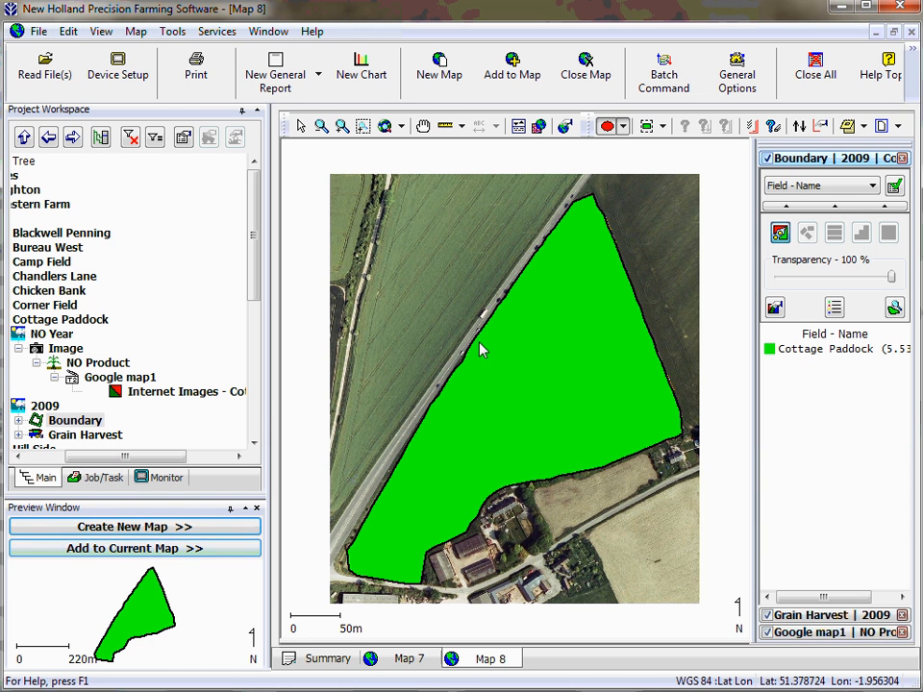
{"action": "mouse_move", "coordinate": [495, 346]}
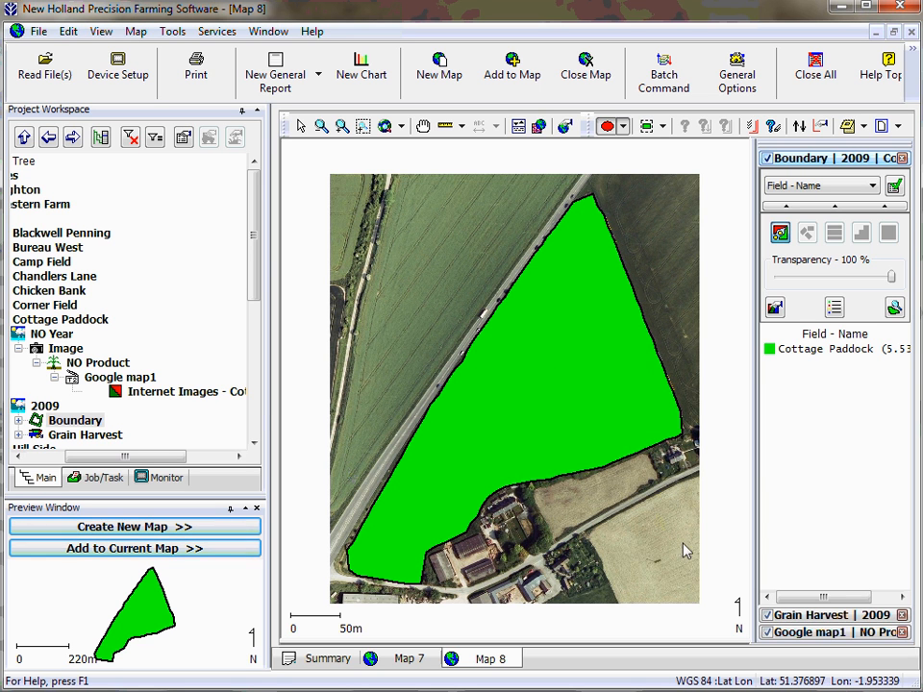
{"action": "mouse_move", "coordinate": [662, 353]}
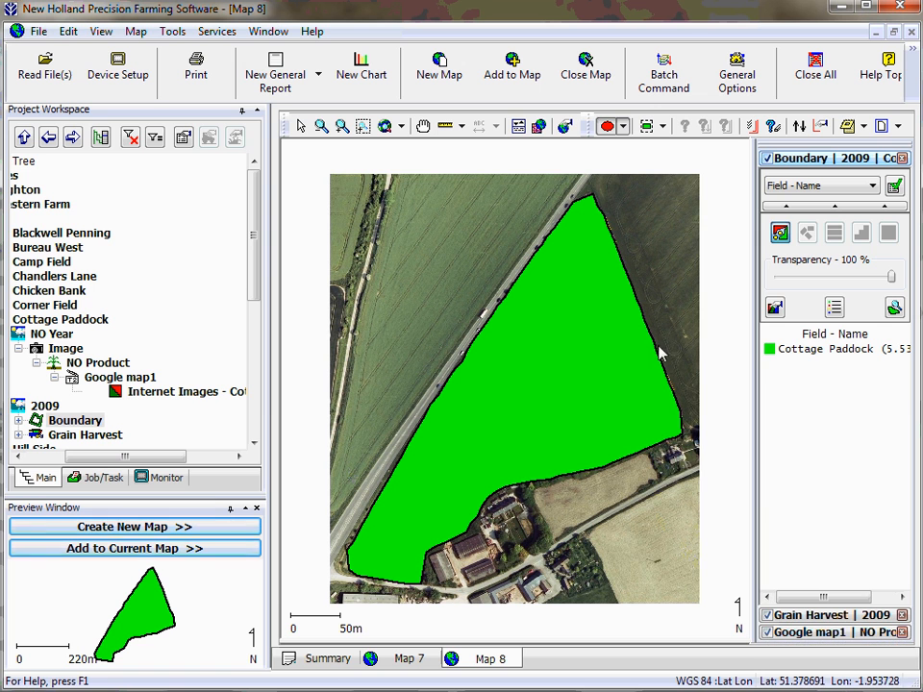
{"action": "mouse_move", "coordinate": [674, 380]}
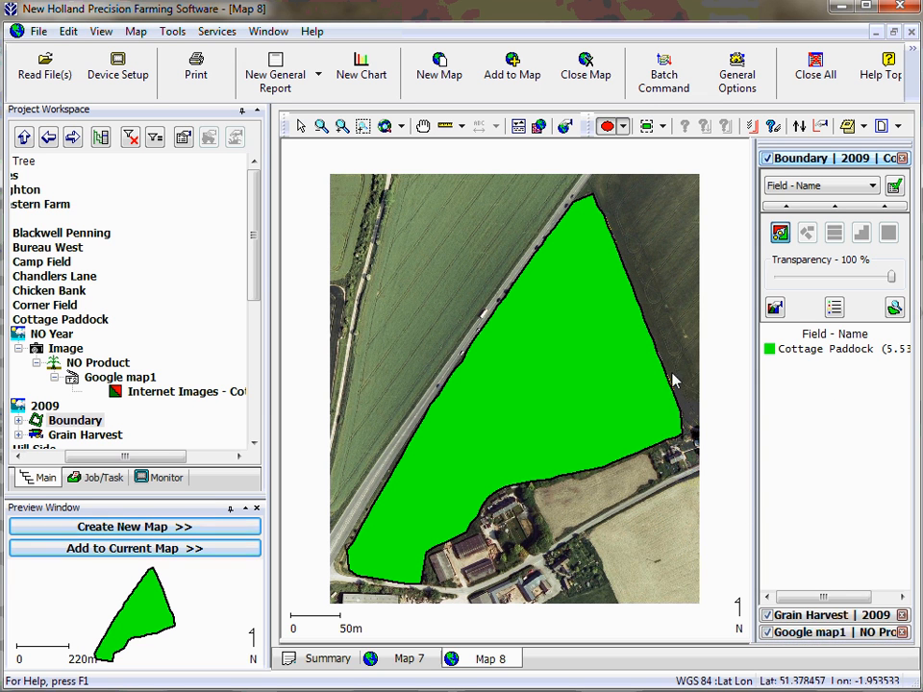
{"action": "mouse_move", "coordinate": [716, 442]}
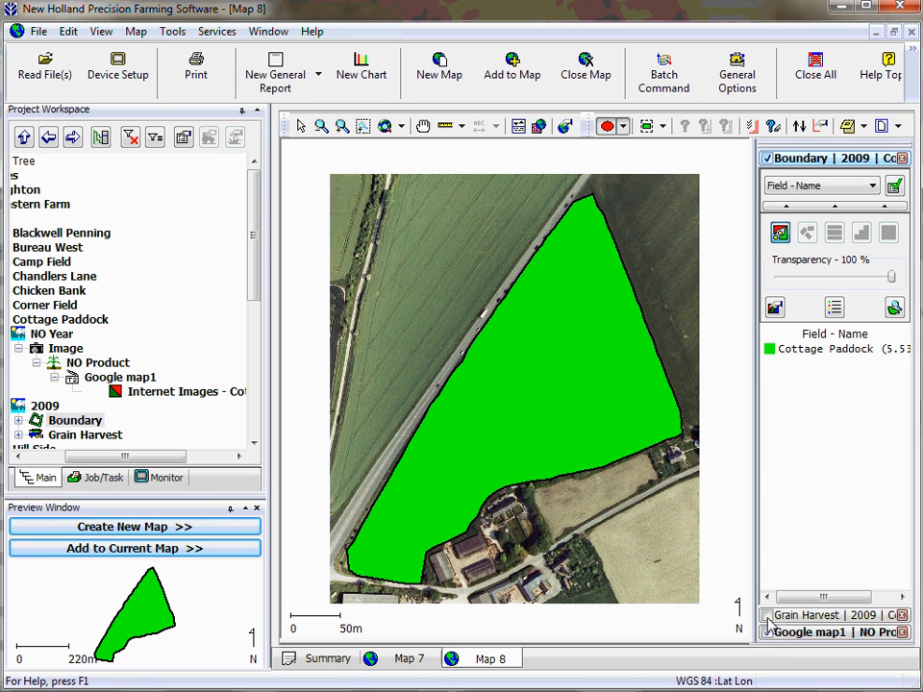
{"action": "mouse_move", "coordinate": [685, 375]}
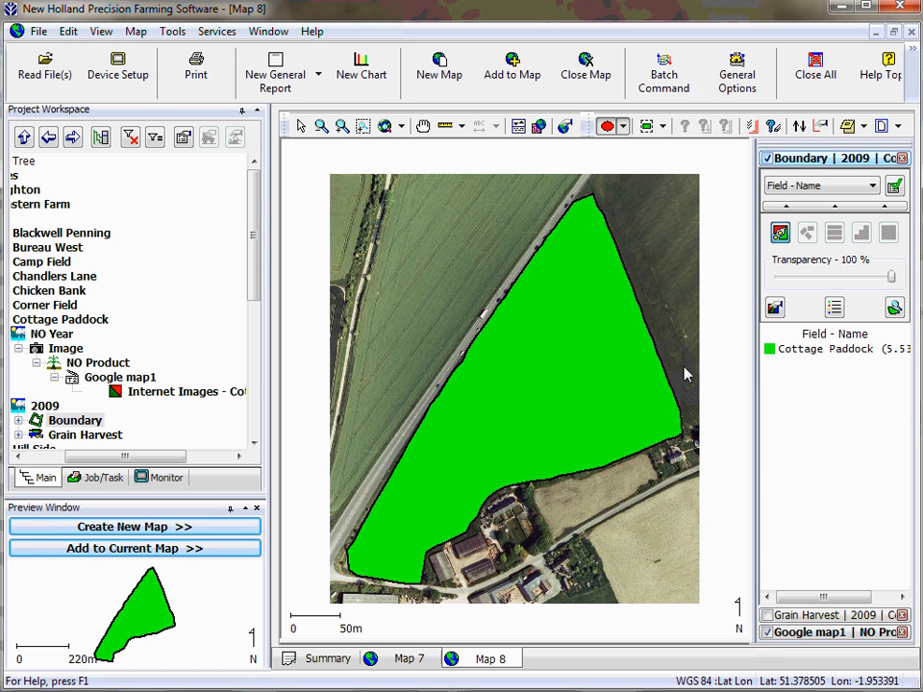
{"action": "mouse_move", "coordinate": [885, 306]}
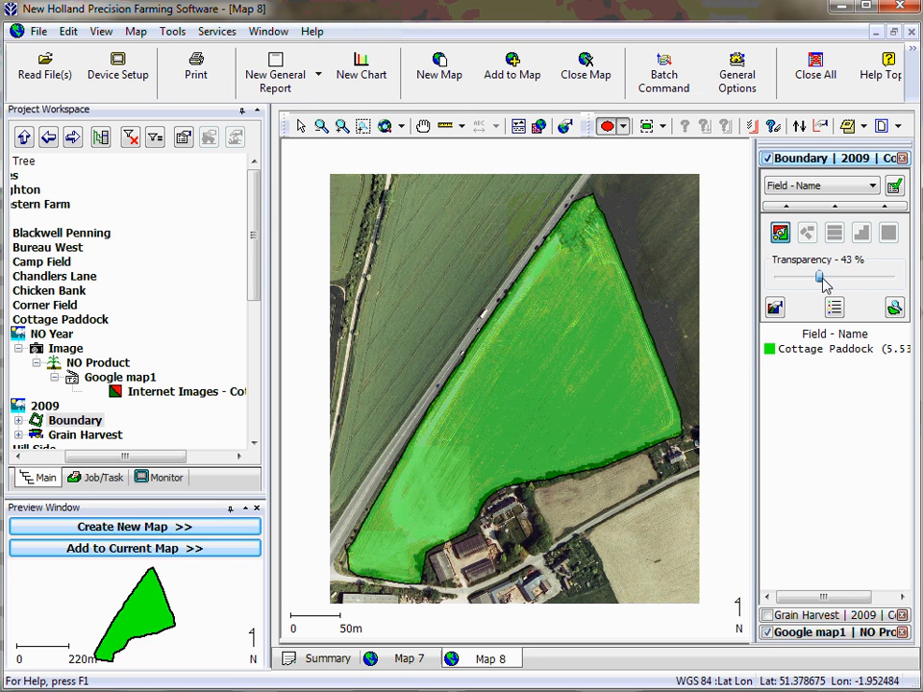
Drag the boundary layer's transparency slider, ending at 99%.
{"action": "left_click_drag", "start_coordinate": [822, 279], "coordinate": [808, 279]}
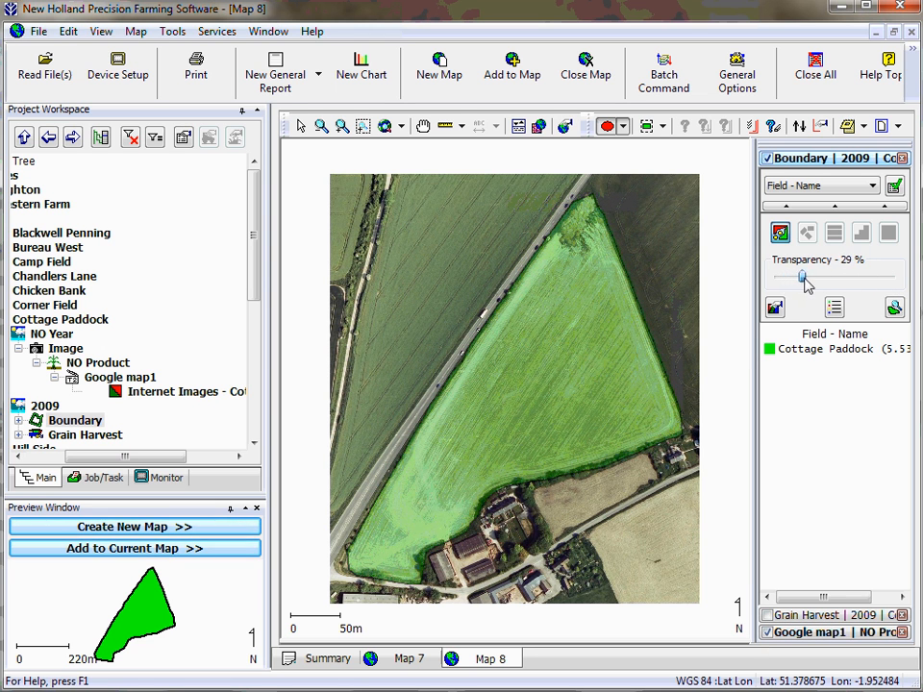
{"action": "left_click_drag", "start_coordinate": [803, 277], "coordinate": [890, 277]}
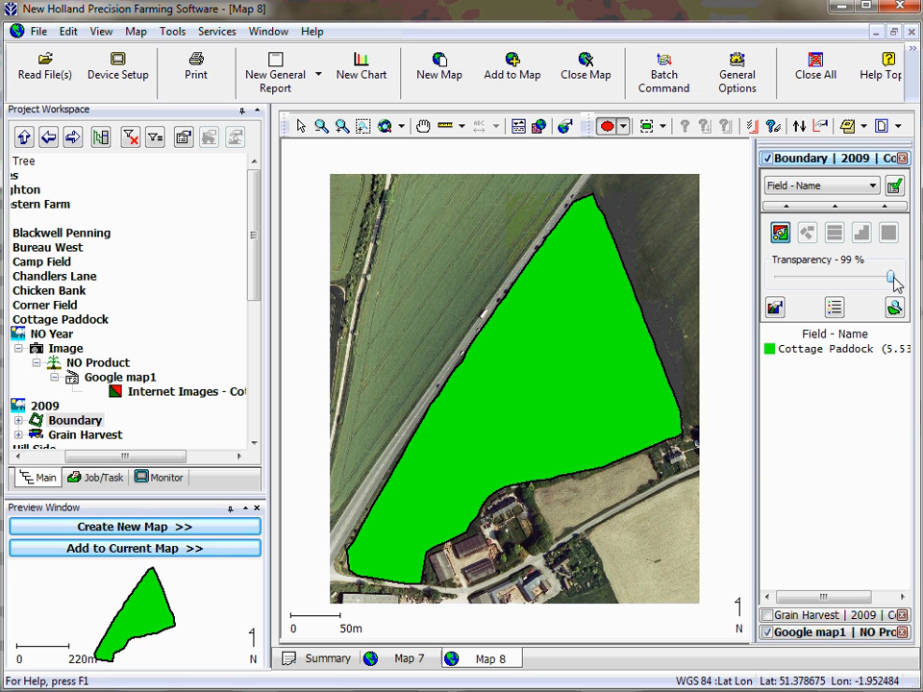